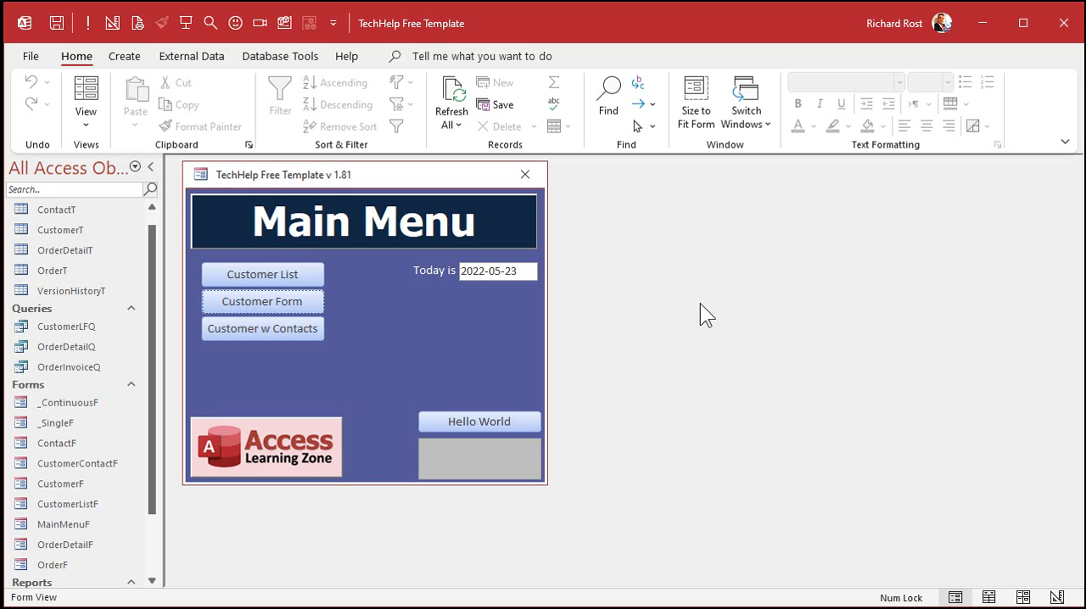
# Open MainMenuF in Design View and draw a new list box
pyautogui.rightClick(478, 422)
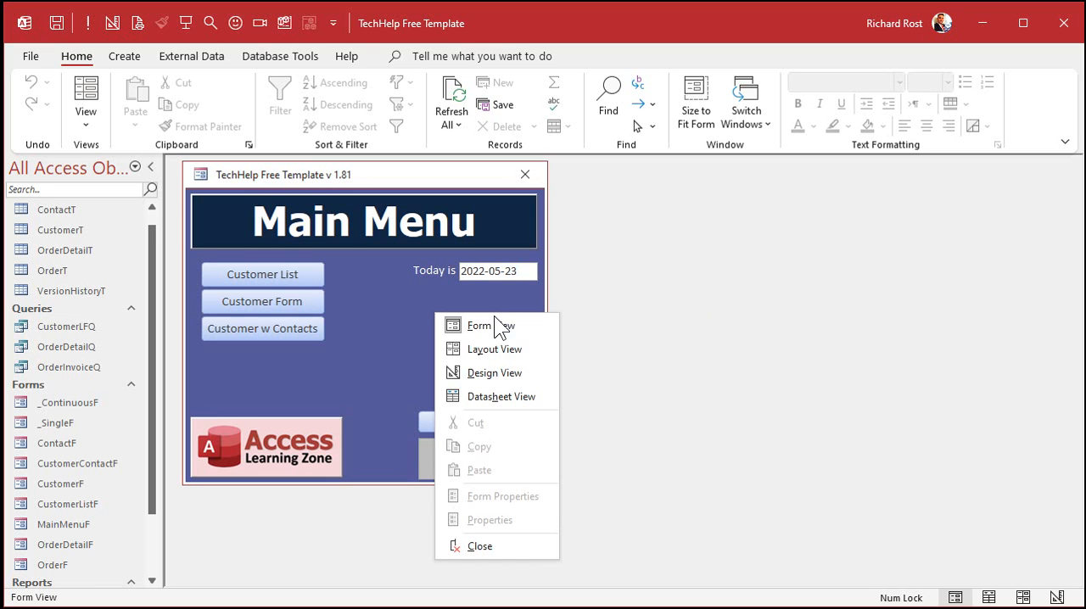
pyautogui.click(496, 372)
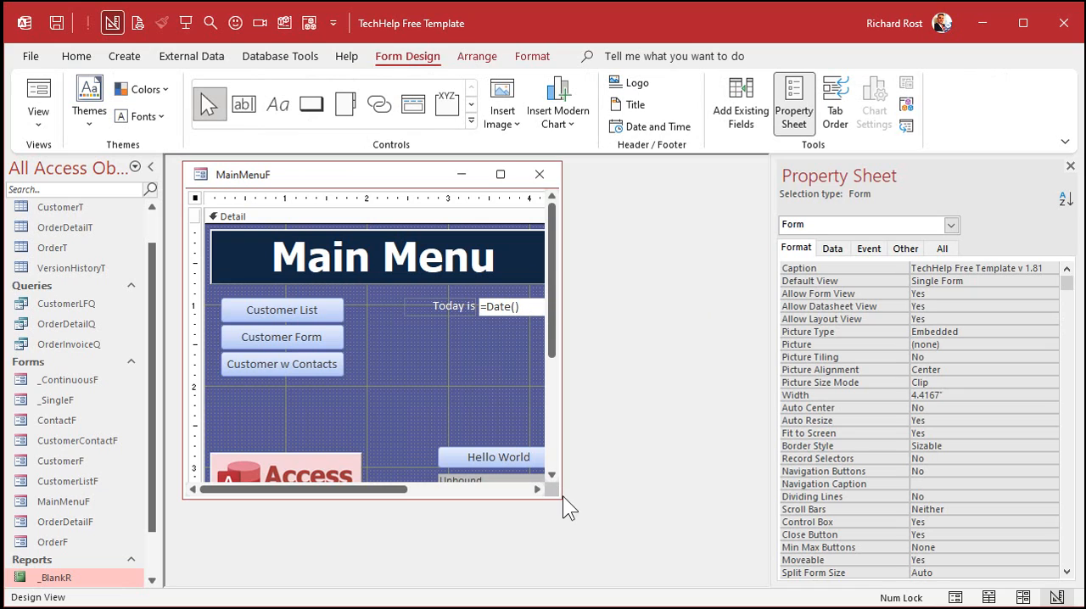
pyautogui.moveTo(556, 500); pyautogui.dragTo(725, 564)
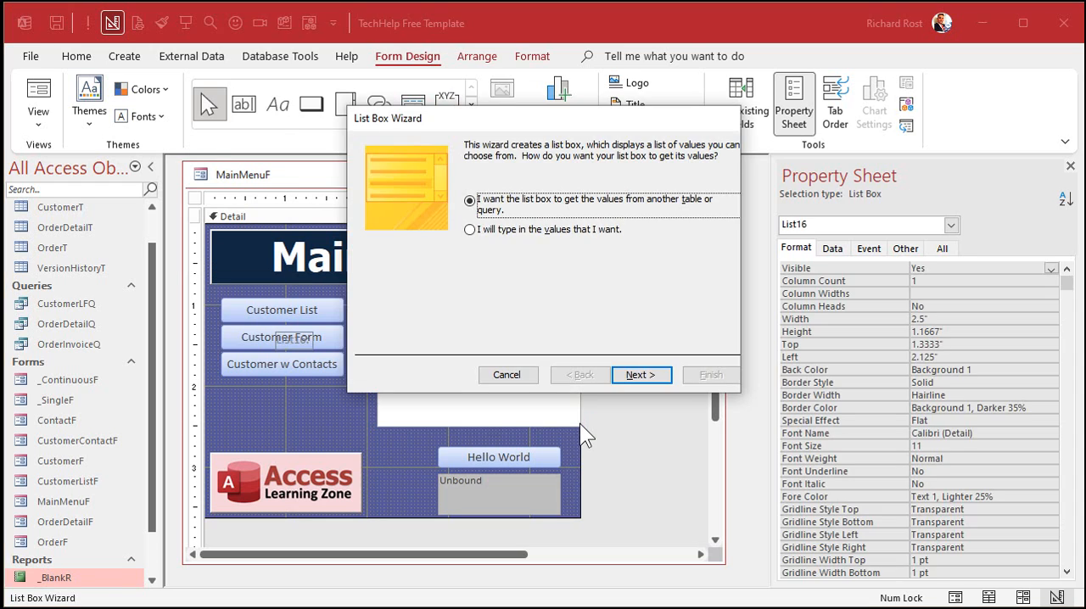
# Fill the list from CustomerT with CustomerID, FirstName and LastName, sorted by LastName
pyautogui.click(641, 374)
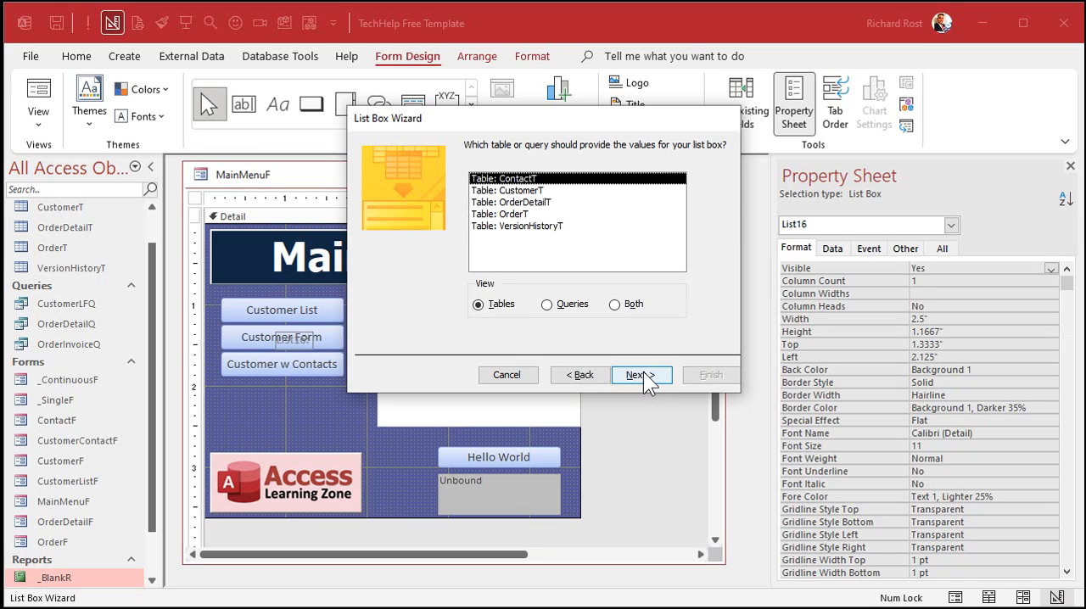
pyautogui.click(637, 375)
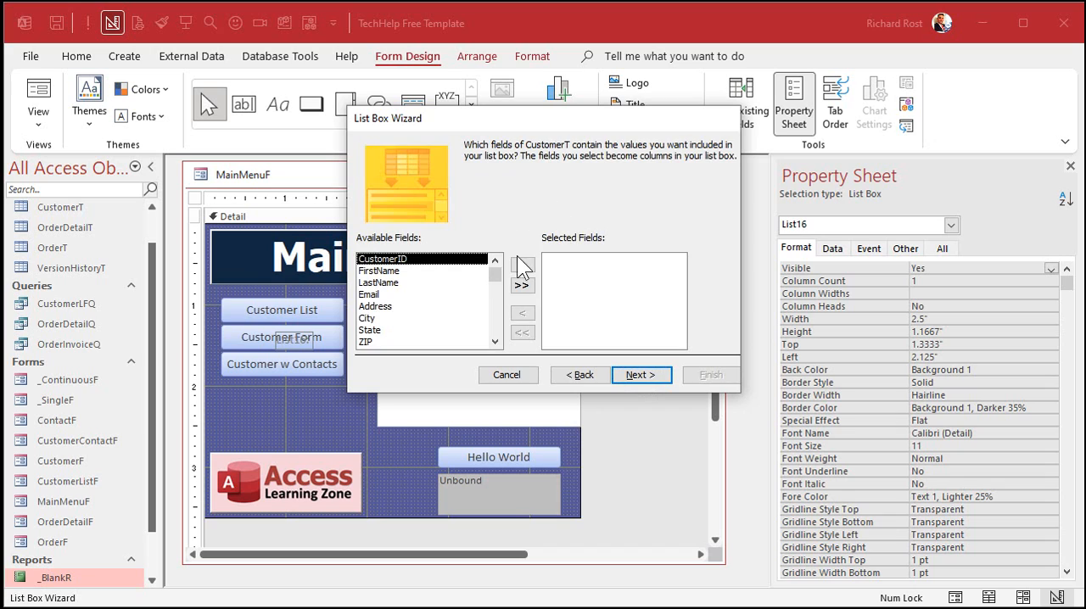
pyautogui.click(523, 266)
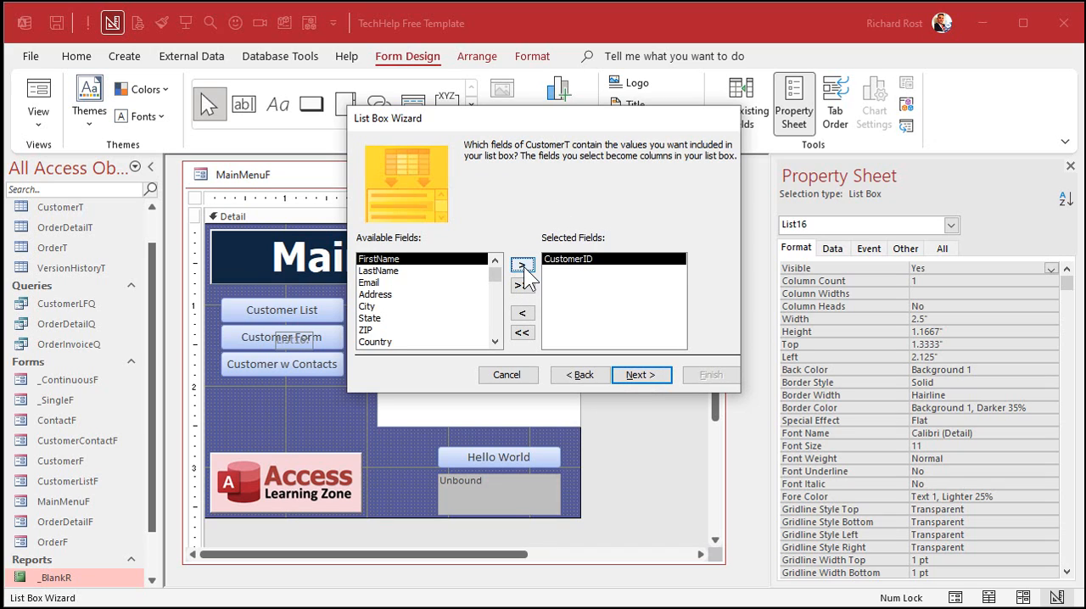
pyautogui.click(641, 374)
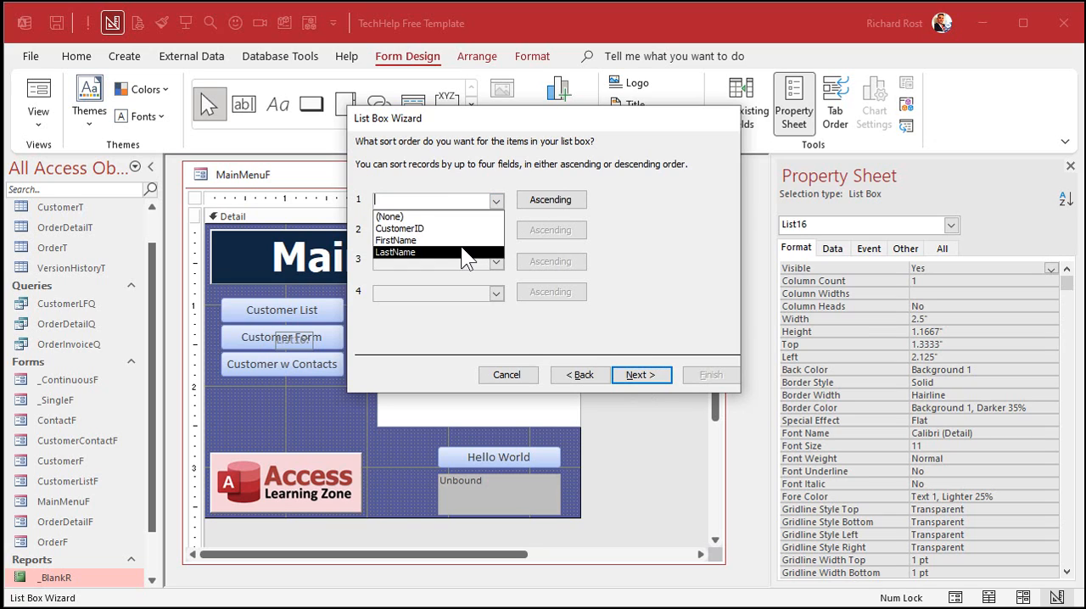
pyautogui.click(641, 375)
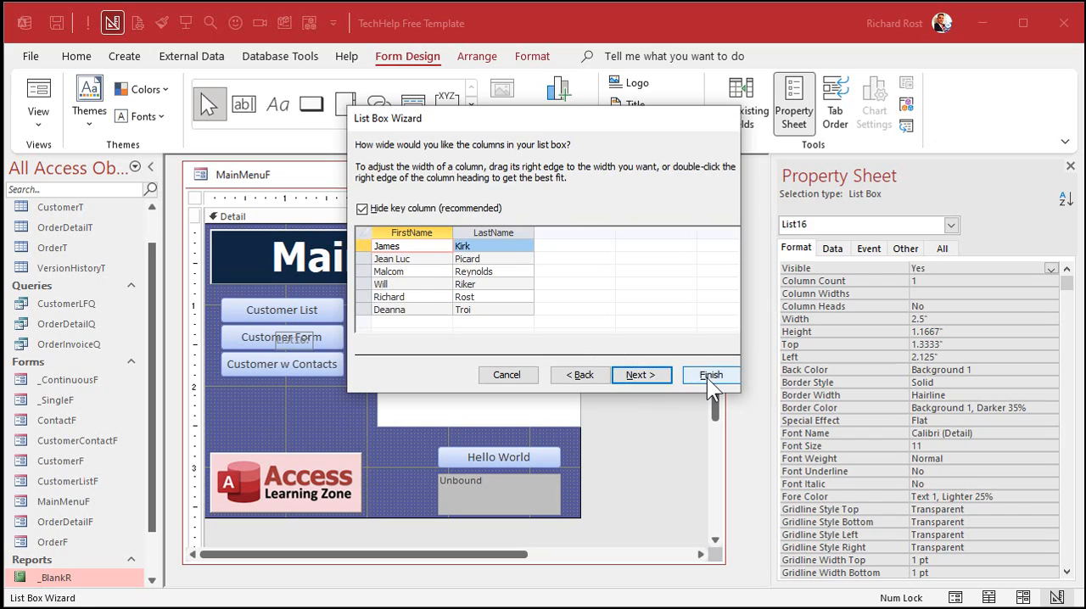
pyautogui.click(711, 374)
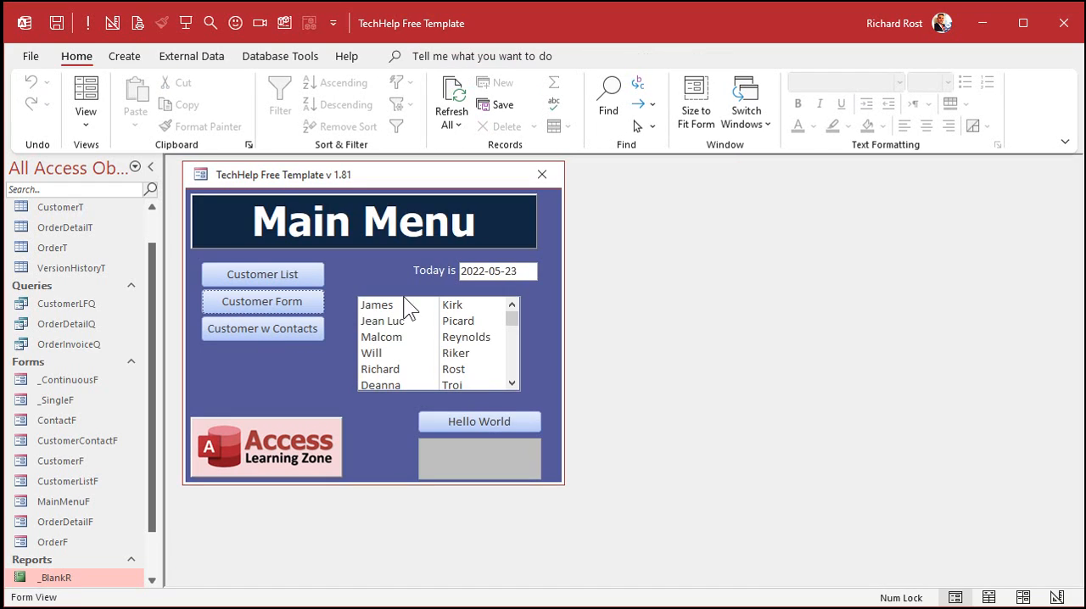
pyautogui.moveTo(463, 377)
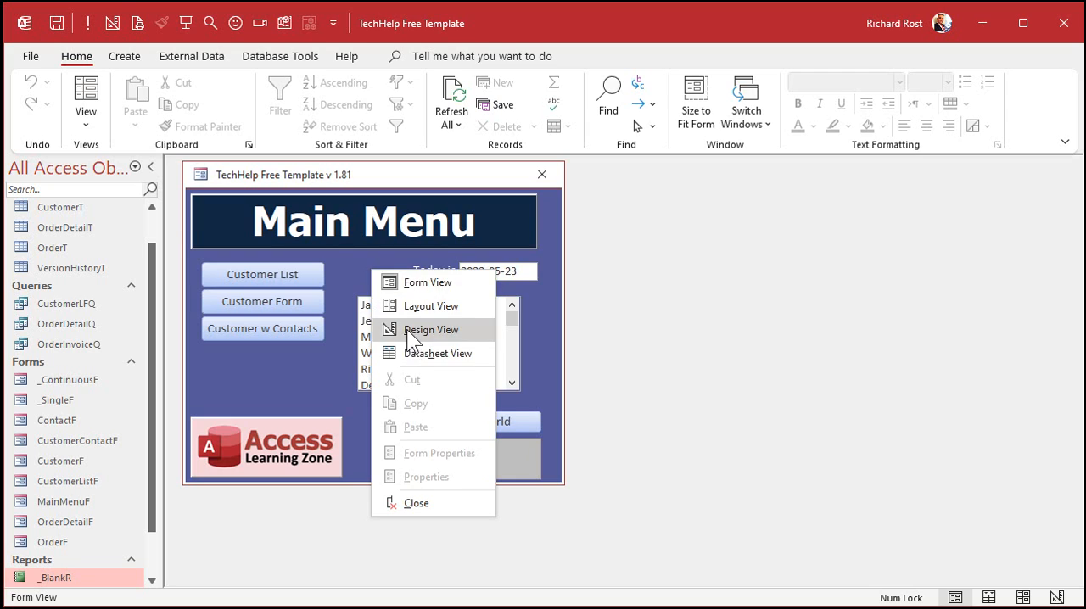
# Return the main menu form to Design View to restyle the list box
pyautogui.click(431, 329)
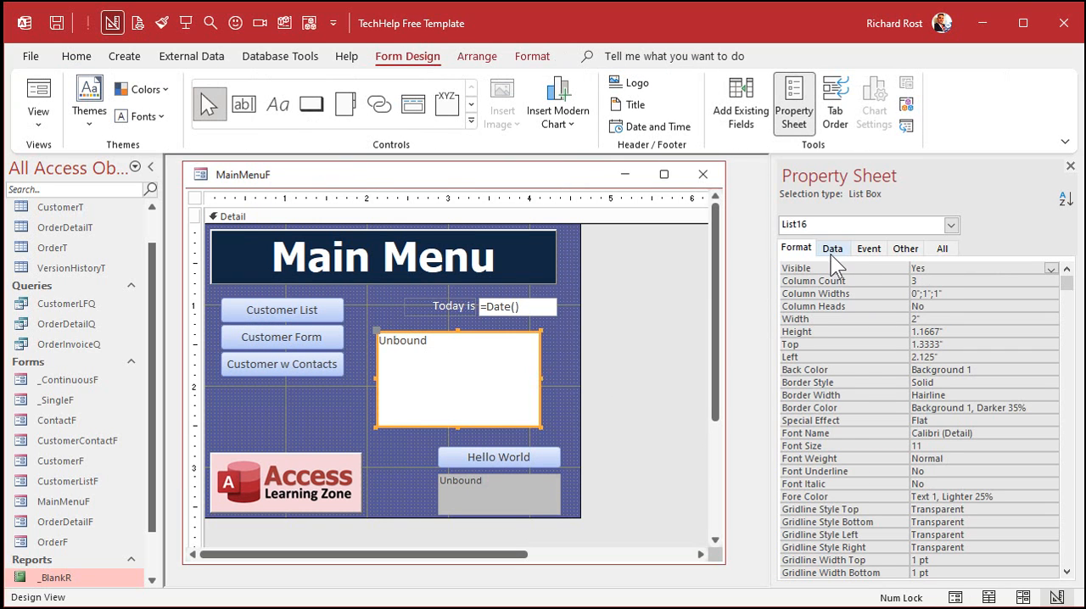
pyautogui.click(532, 56)
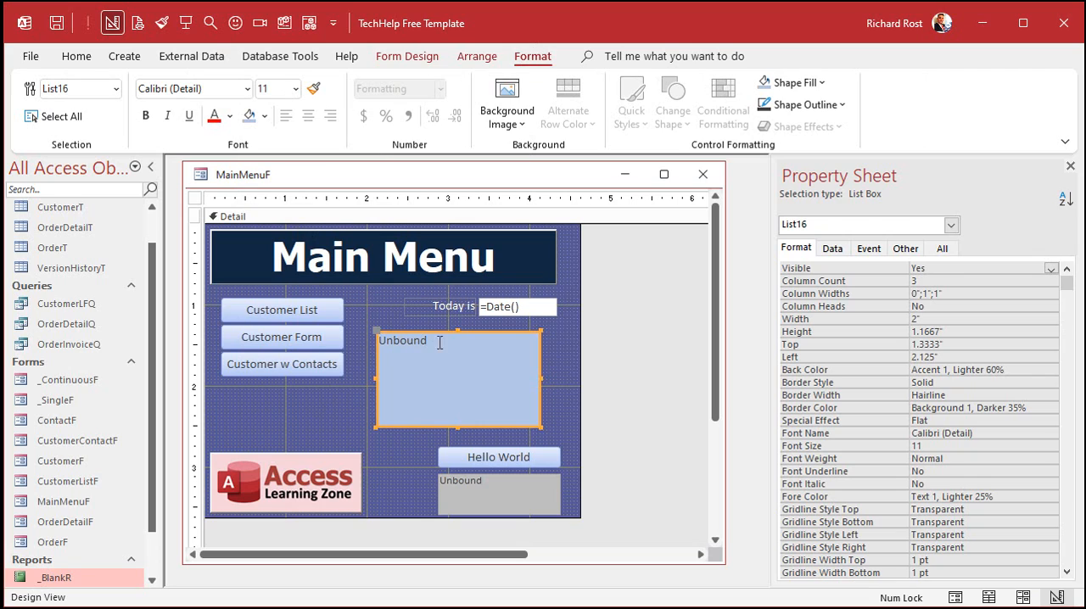
pyautogui.moveTo(509, 403)
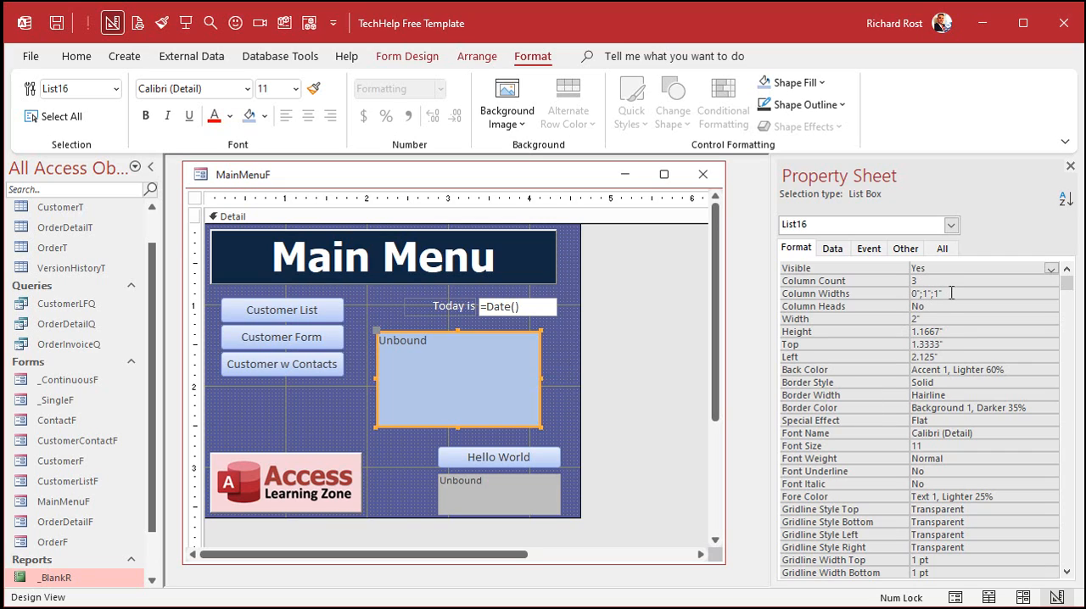
pyautogui.moveTo(859, 427)
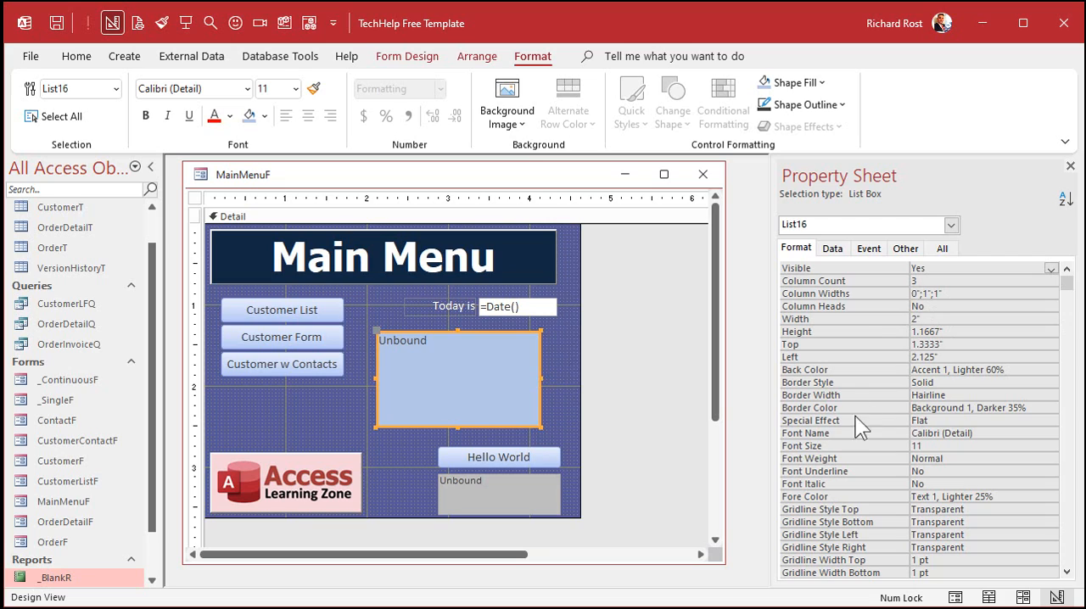
pyautogui.moveTo(762, 482)
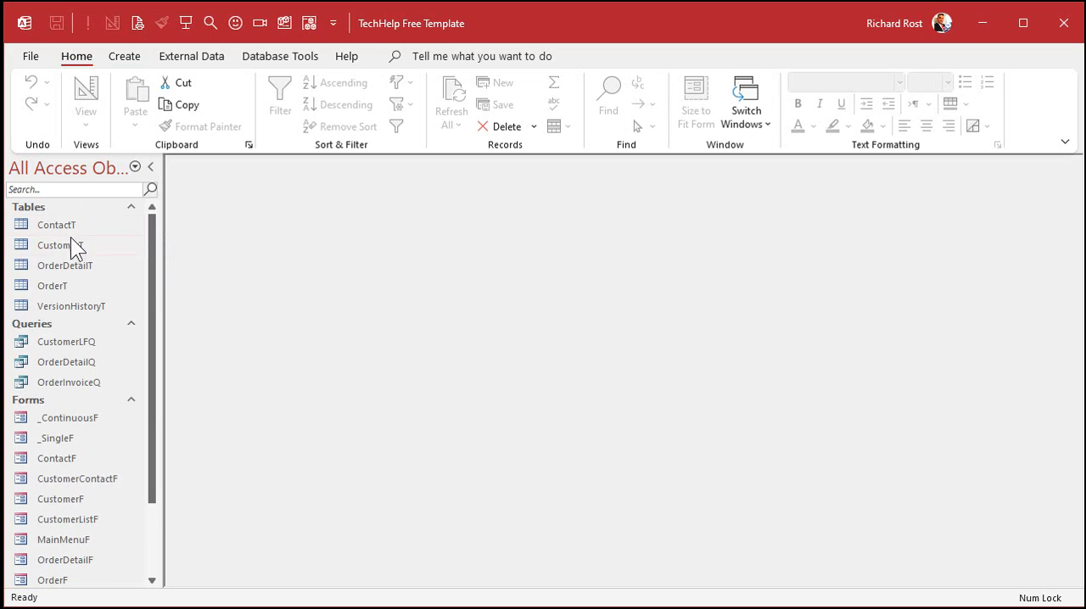
# Select CustomerT and bring up the Create tab's new-object options
pyautogui.click(59, 245)
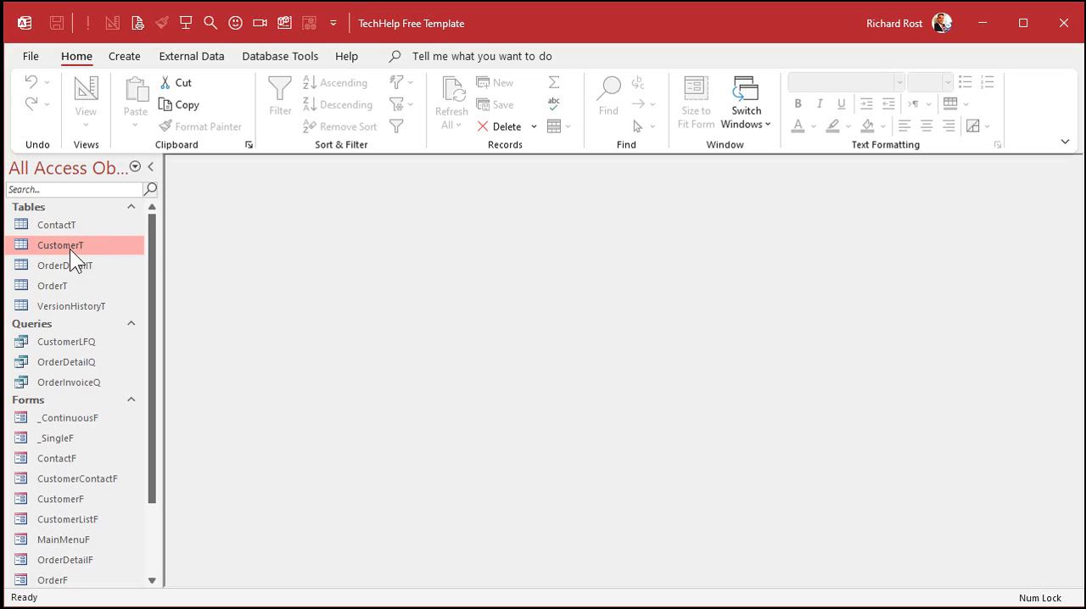
pyautogui.moveTo(104, 254)
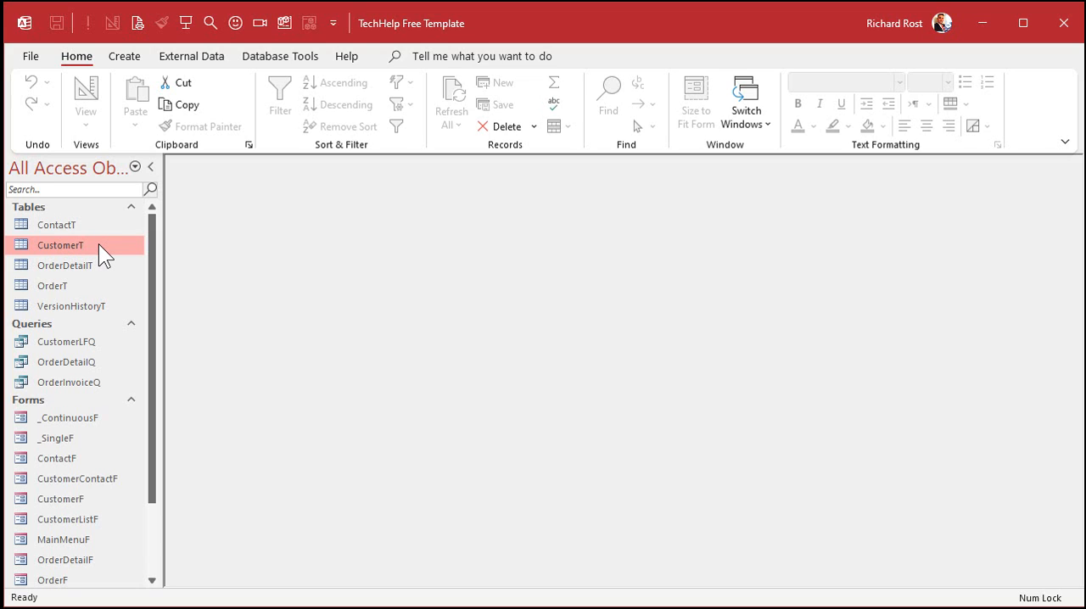
pyautogui.click(124, 56)
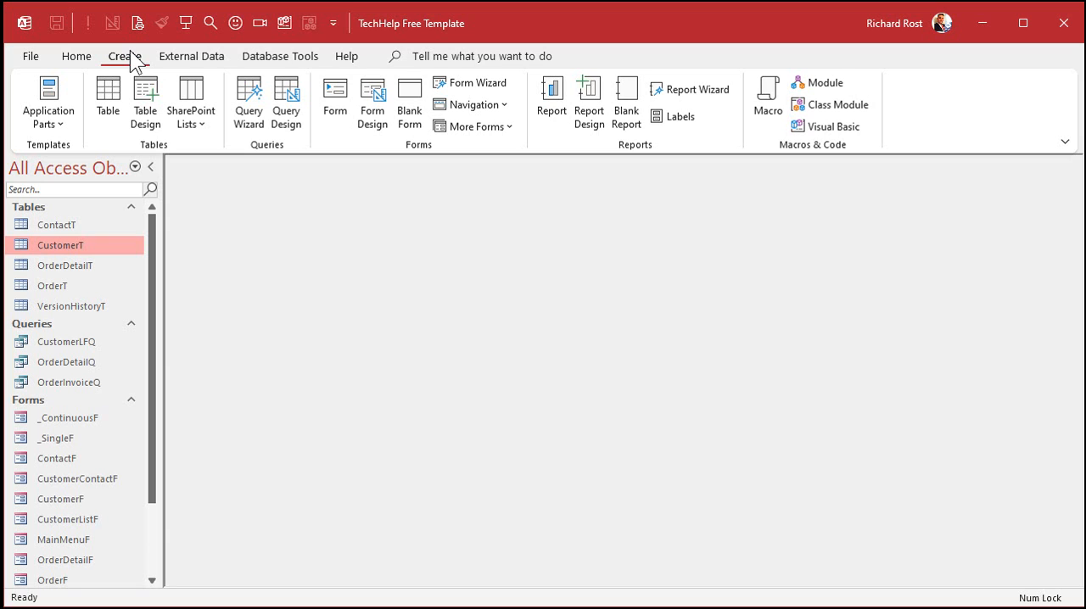
pyautogui.moveTo(212, 157)
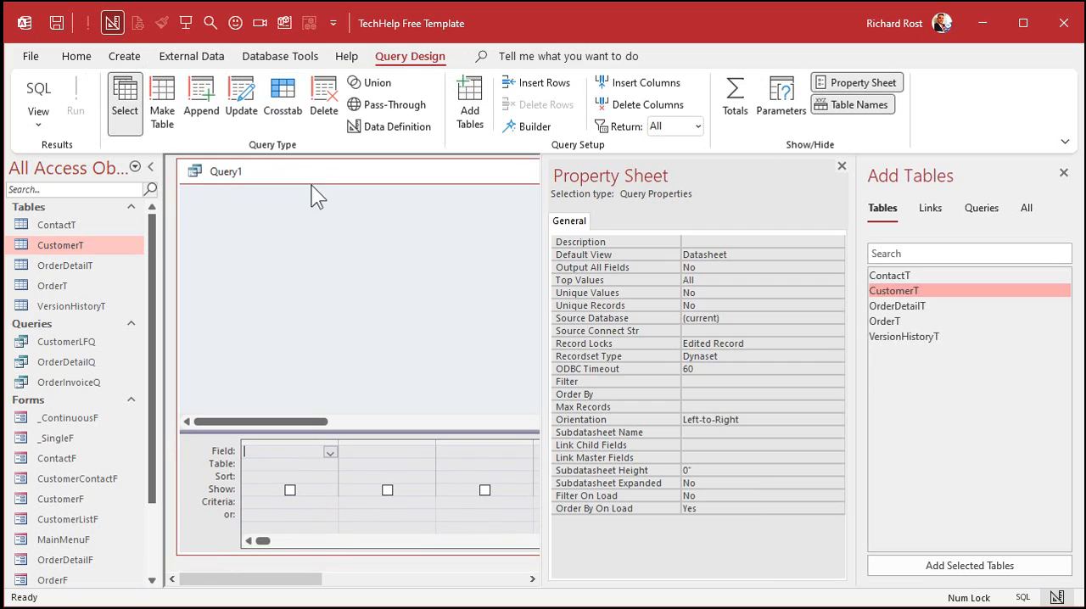
# Add CustomerT and place CustomerID, FirstName and LastName in the query grid
pyautogui.doubleClick(893, 290)
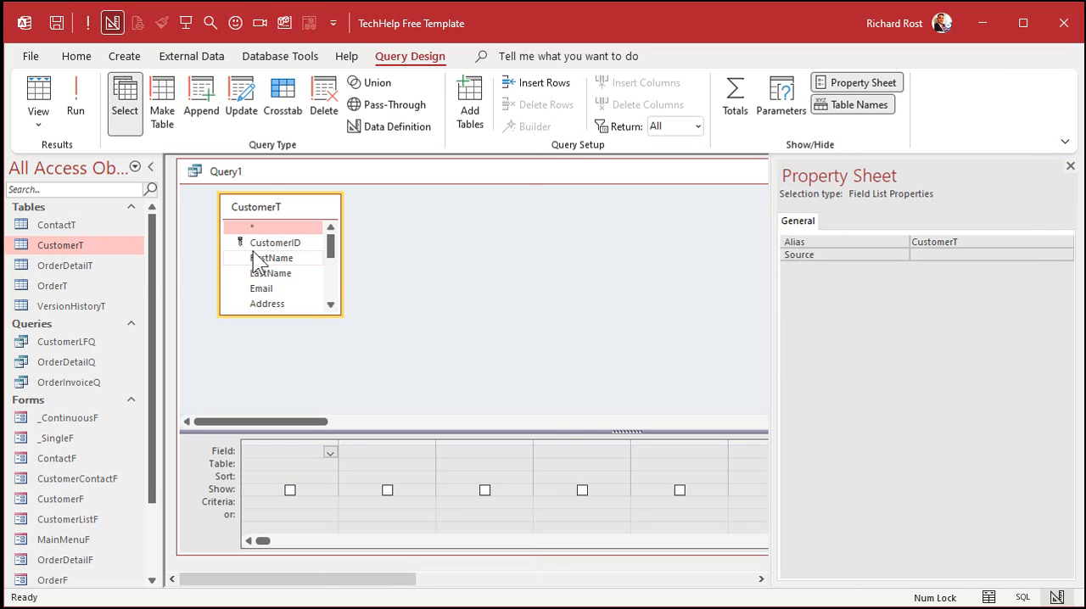
pyautogui.doubleClick(275, 242)
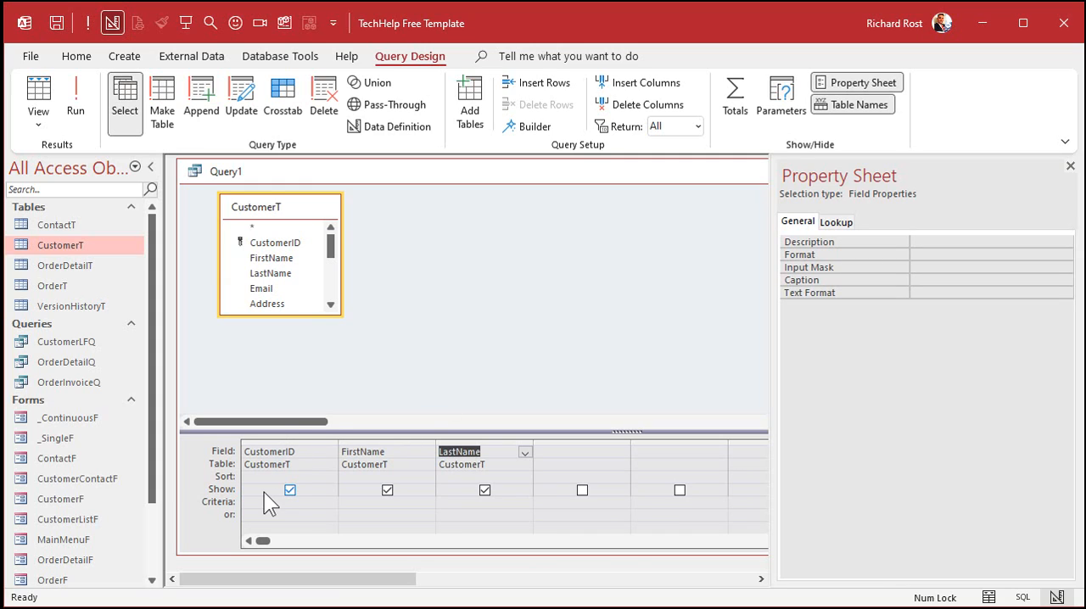
pyautogui.click(386, 476)
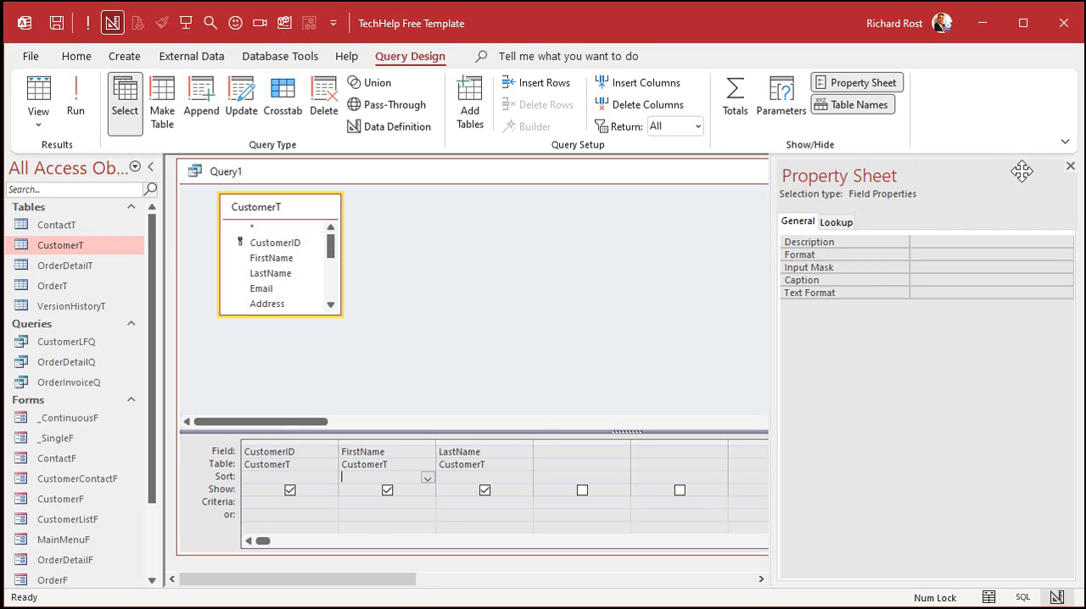
# Enter a [Red] format in the FirstName field's Format property
pyautogui.rightClick(360, 450)
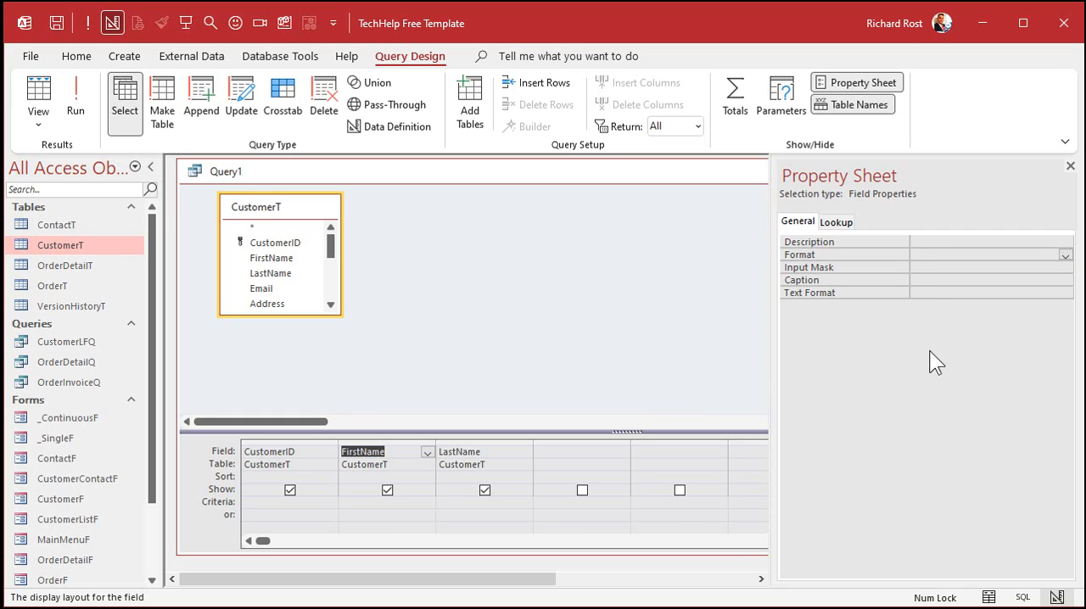
pyautogui.write('[Red')
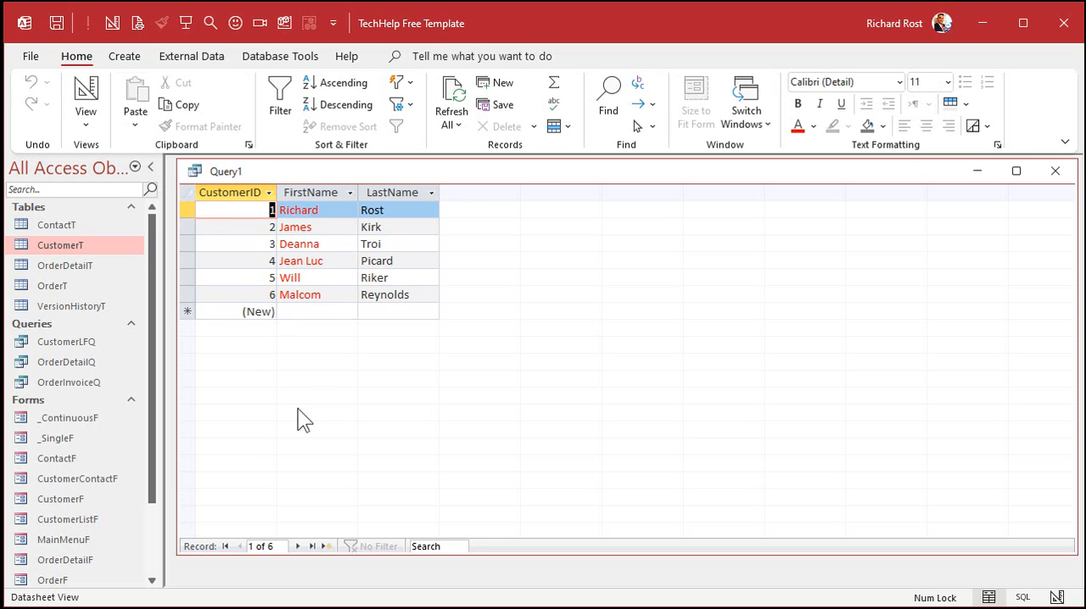
pyautogui.moveTo(85, 98)
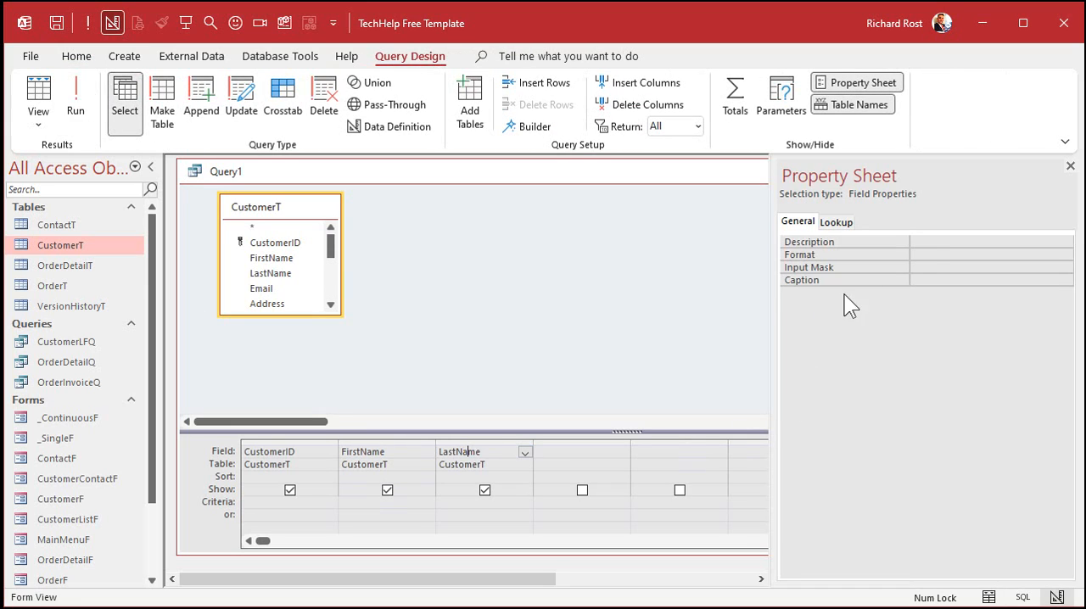
# Set the LastName column's Format property to [Blue]@
pyautogui.click(984, 254)
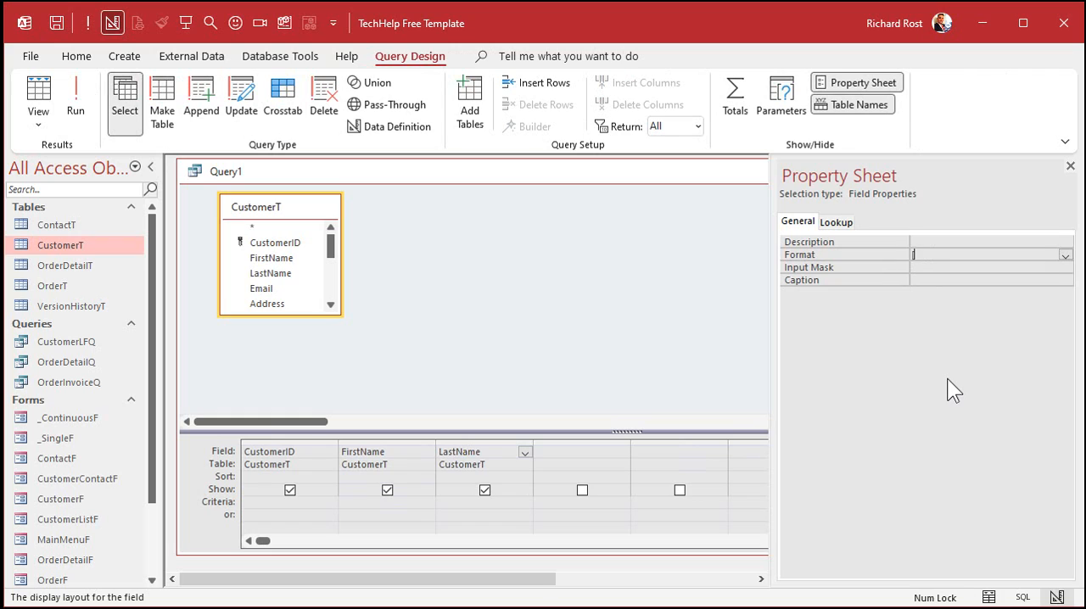
pyautogui.write('[Blue]@')
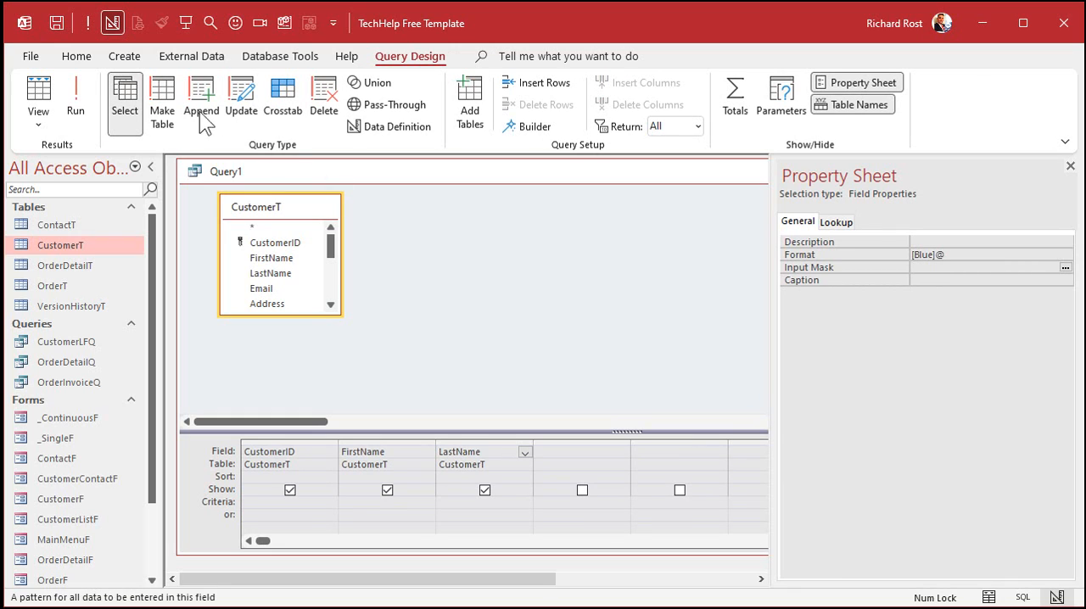
pyautogui.click(76, 100)
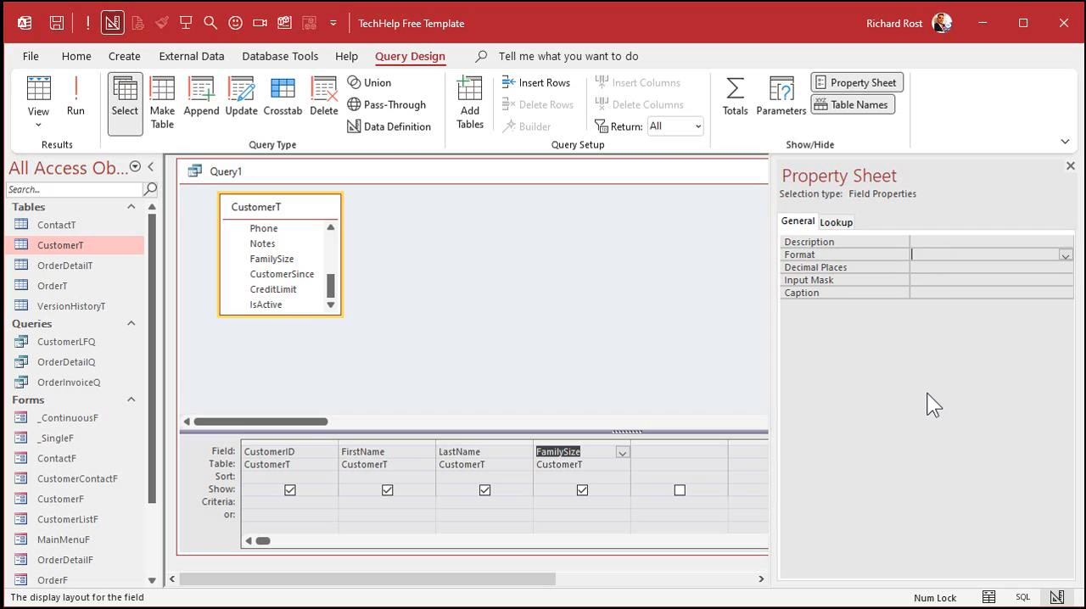
# Format FamilySize as [Magenta]0 and run the query to view the datasheet
pyautogui.write('[Magenta]')
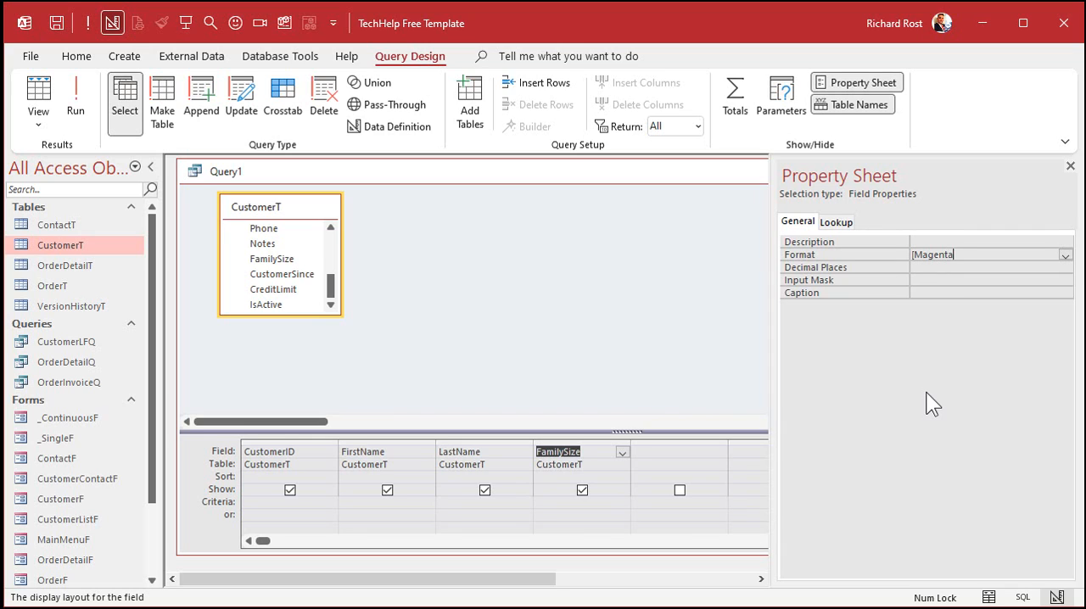
pyautogui.write('0')
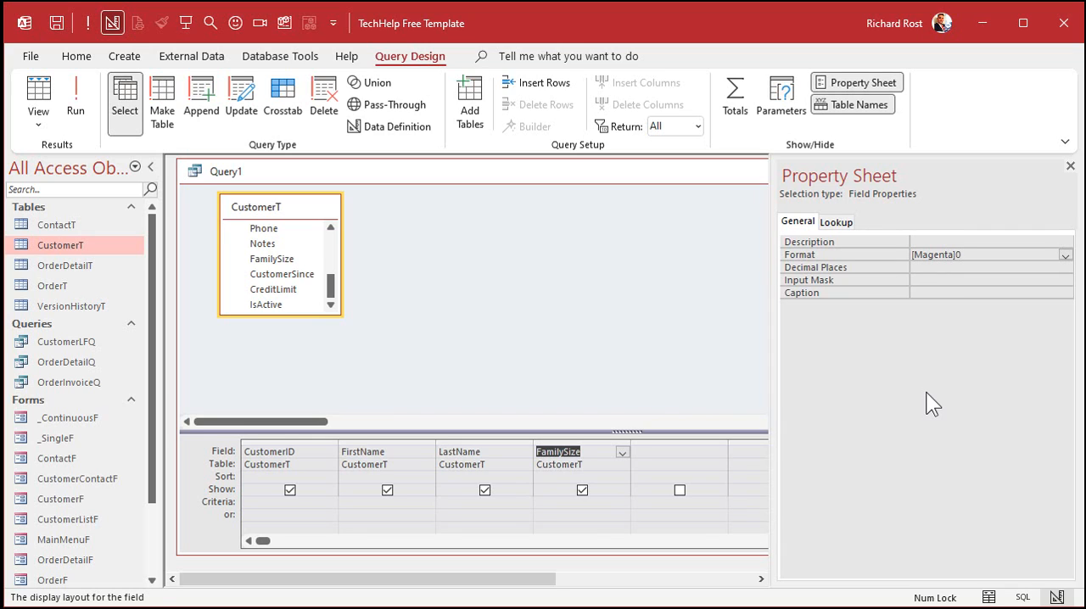
pyautogui.click(38, 96)
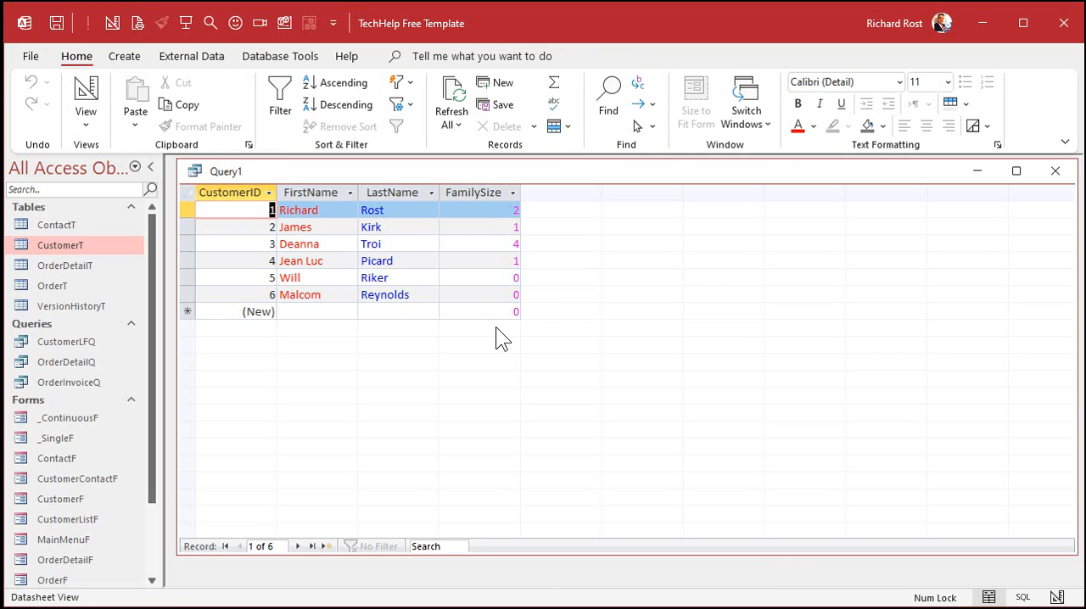
pyautogui.moveTo(518, 339)
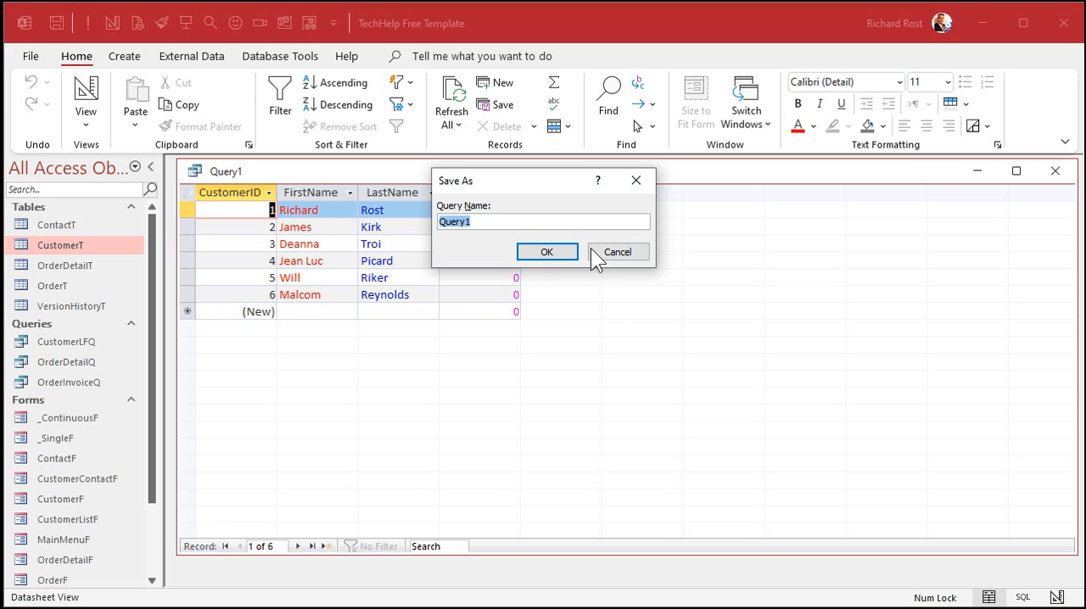
# Save the query under the name CustomerColorQ
pyautogui.write('CustomerCo')
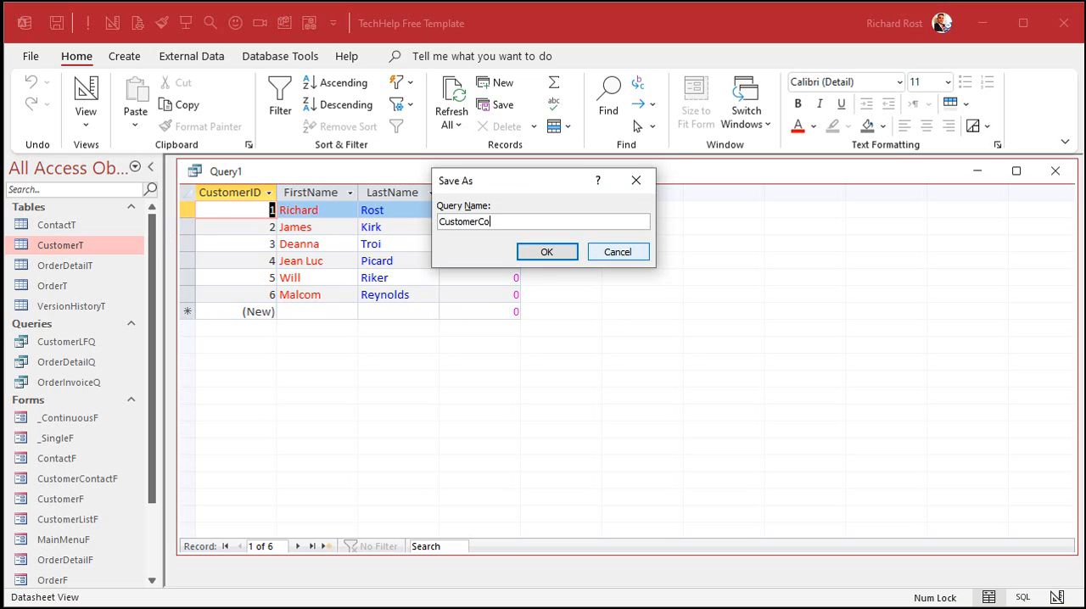
pyautogui.click(546, 251)
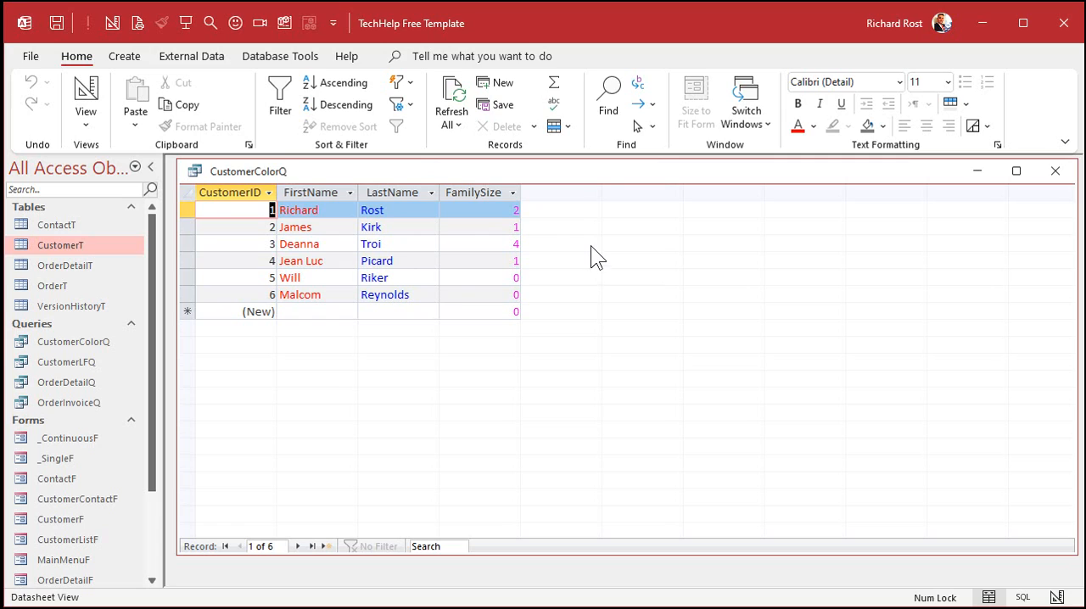
pyautogui.moveTo(530, 350)
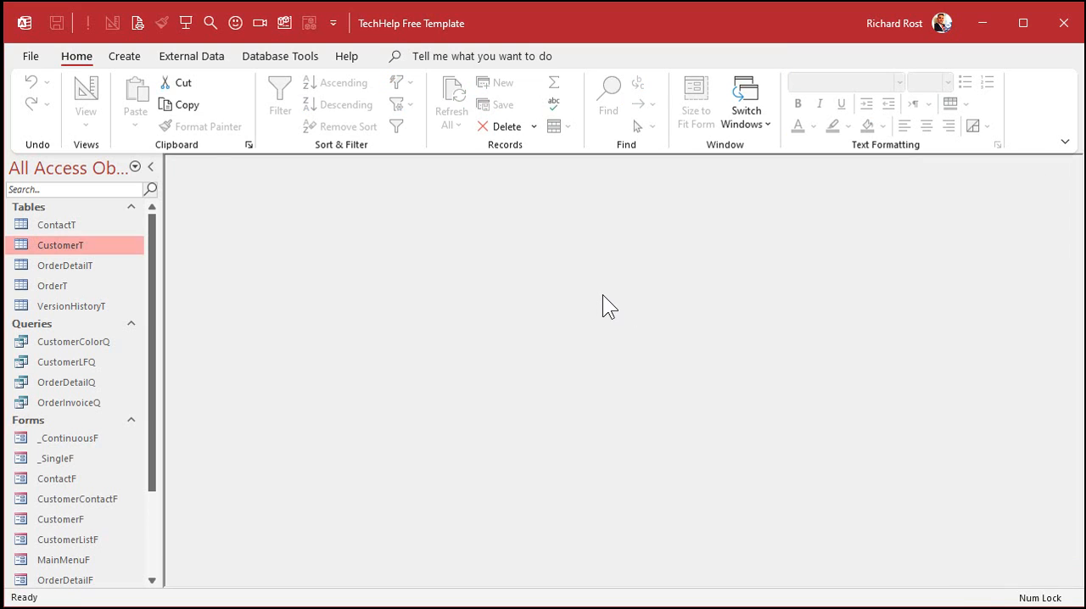
# Open MainMenuF, add an unsorted list box showing CustomerColorQ's fields, and test it in Form View
pyautogui.doubleClick(62, 559)
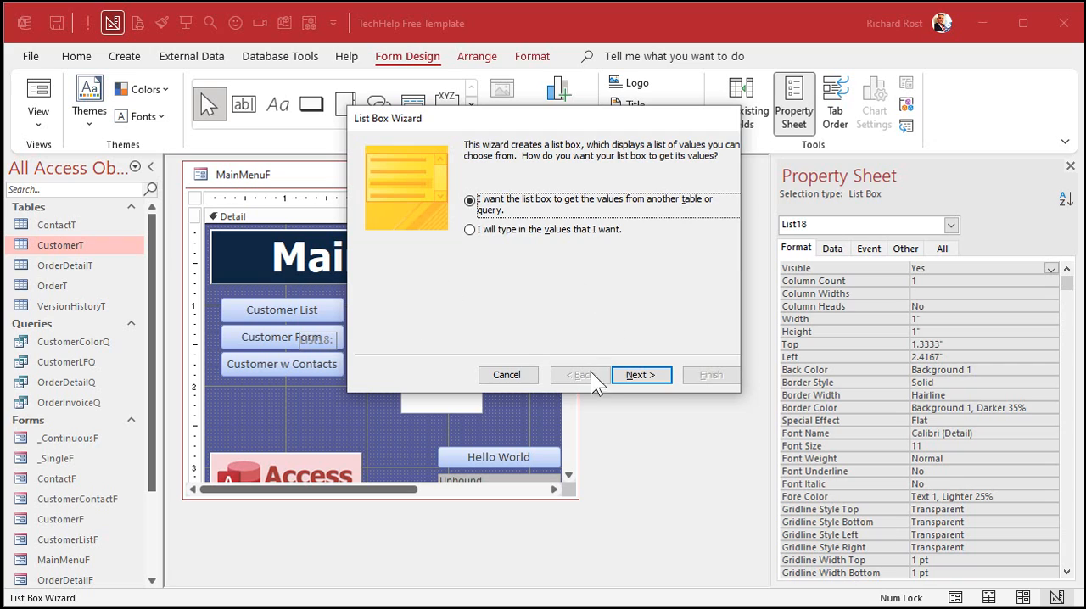
pyautogui.click(640, 375)
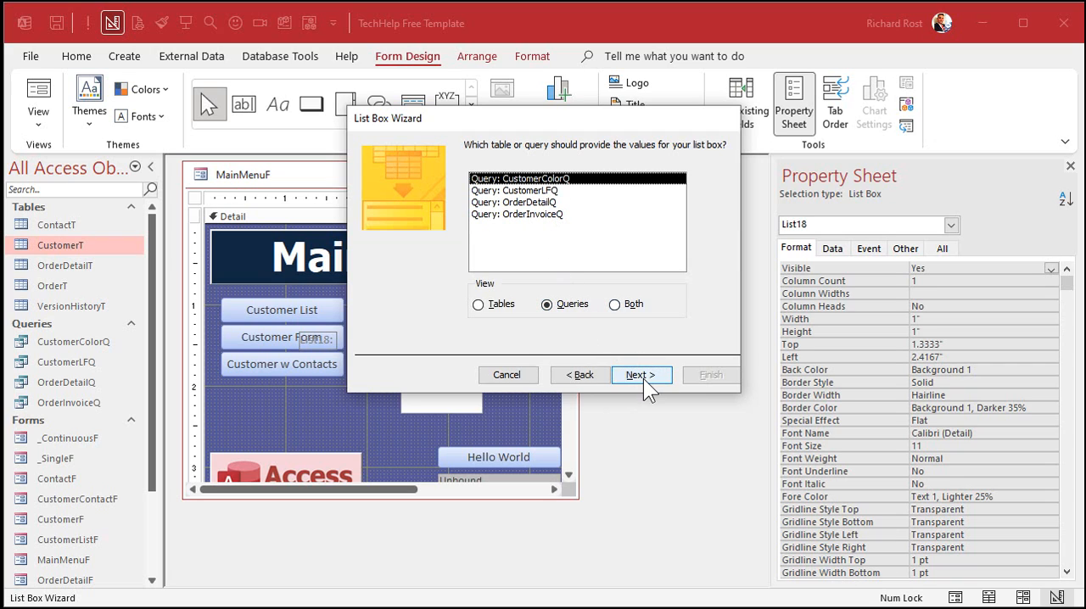
pyautogui.click(640, 375)
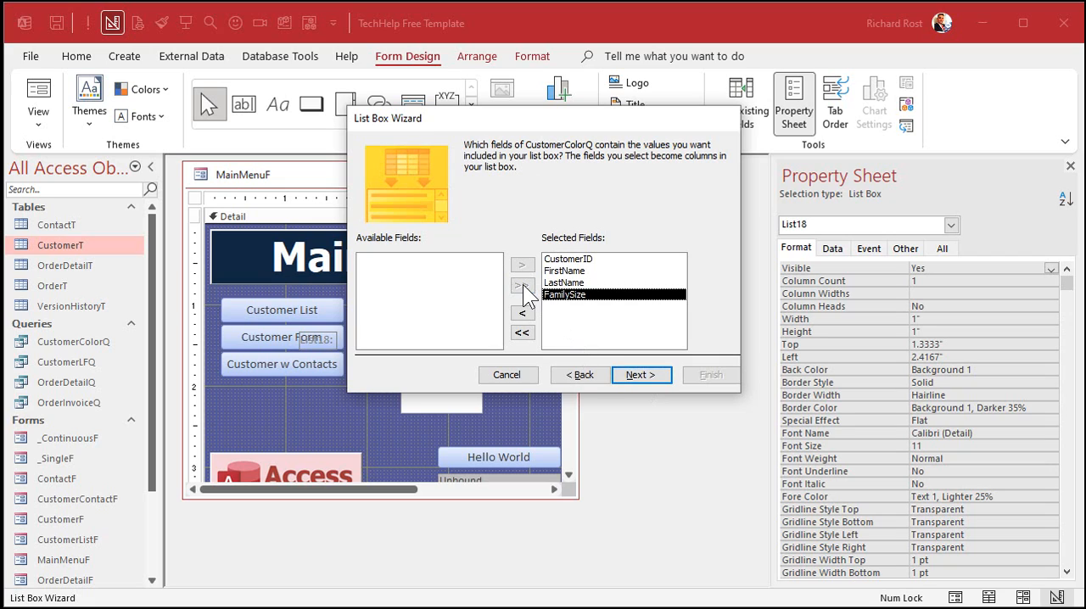
pyautogui.click(642, 375)
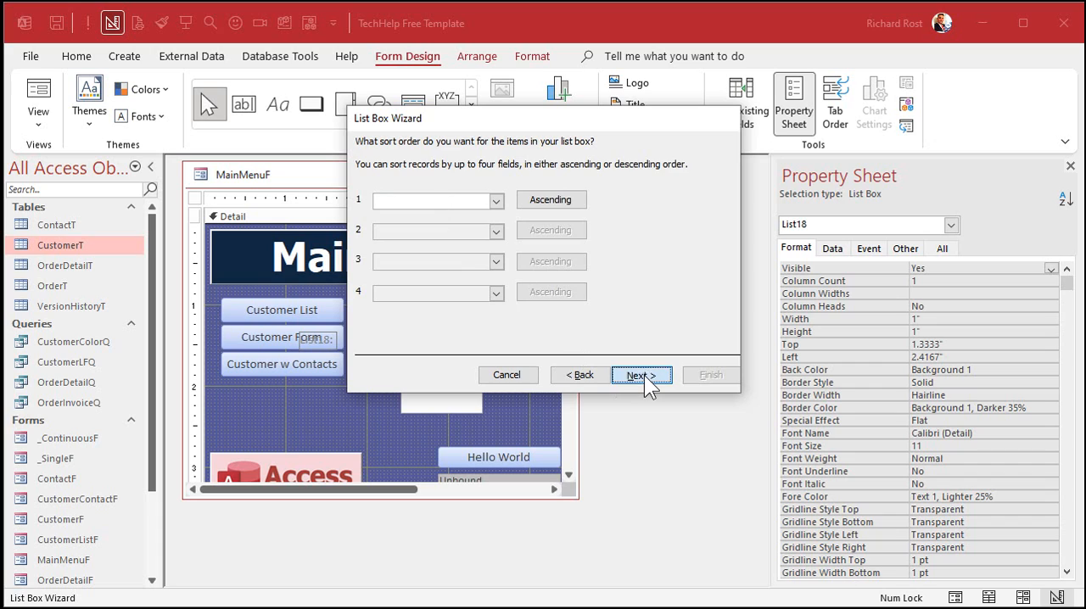
pyautogui.click(642, 375)
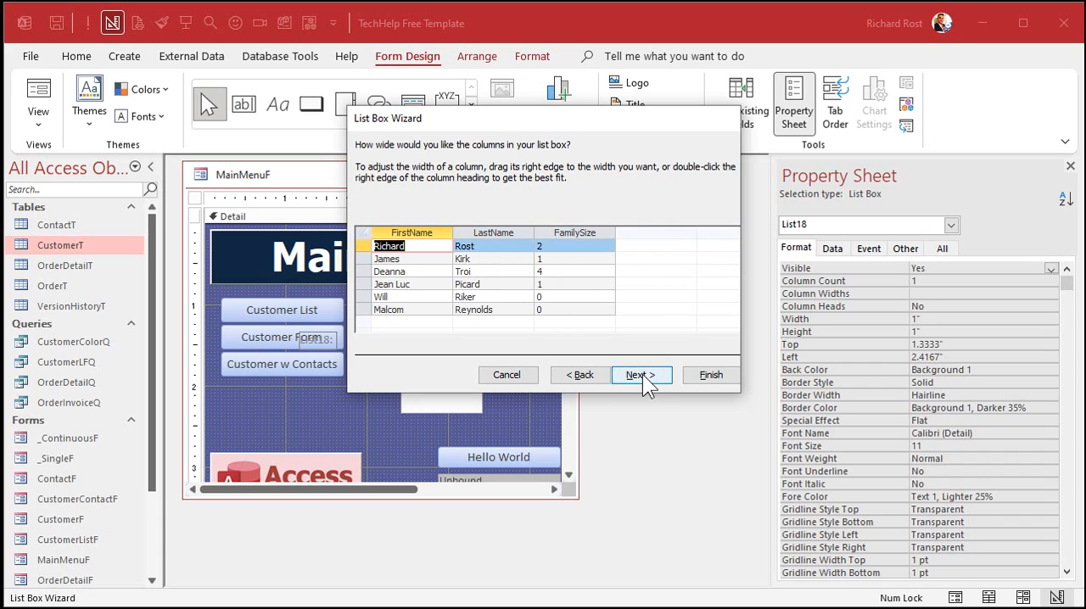
pyautogui.click(711, 375)
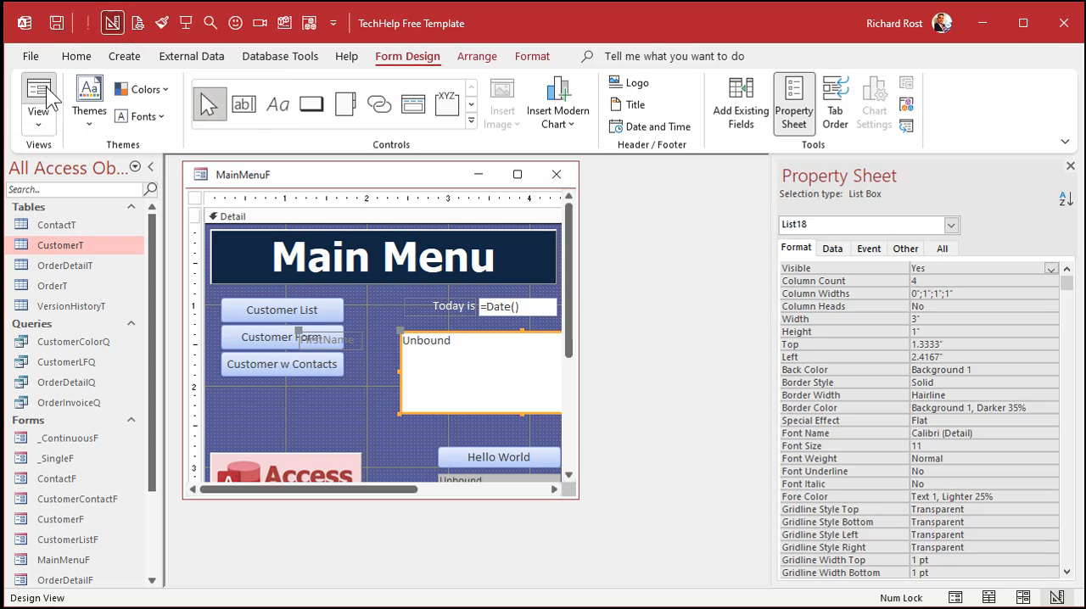
pyautogui.click(38, 93)
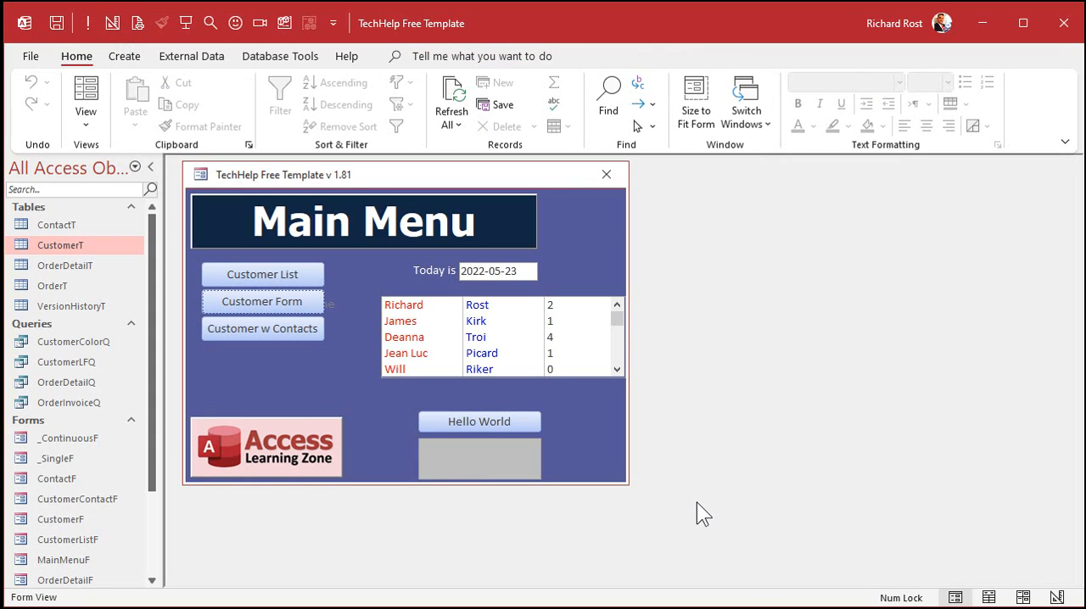
pyautogui.moveTo(573, 327)
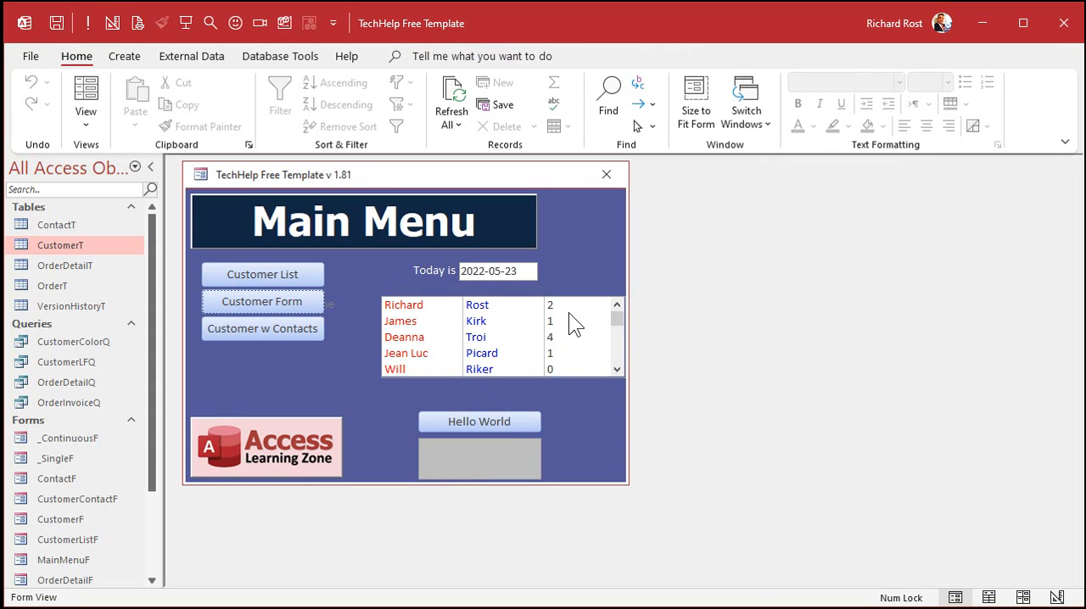
pyautogui.moveTo(566, 390)
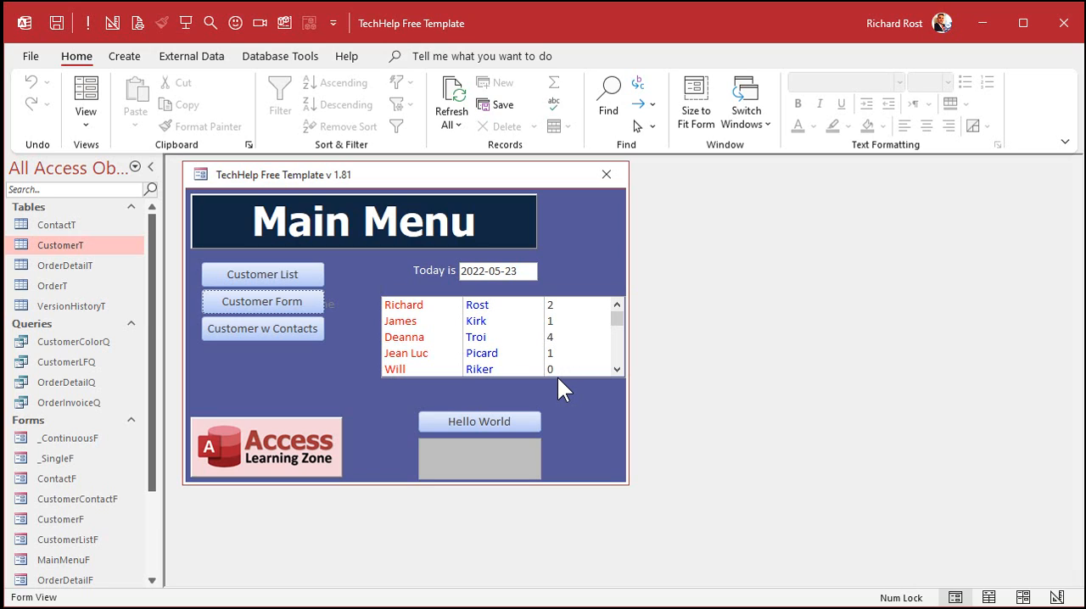
pyautogui.moveTo(560, 302)
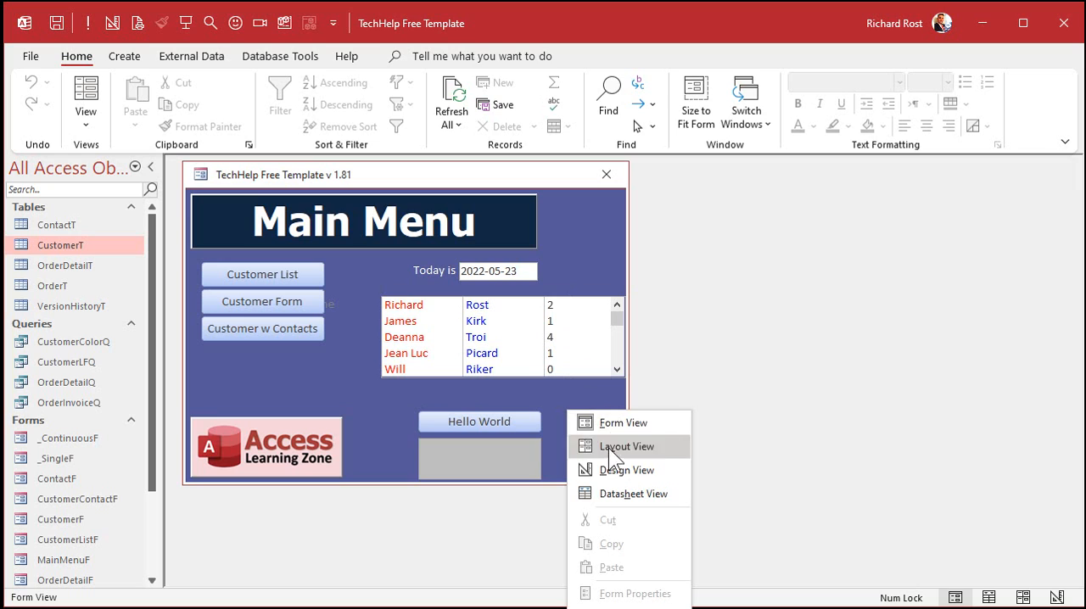
# Switch MainMenuF back to Design View and close it
pyautogui.click(627, 470)
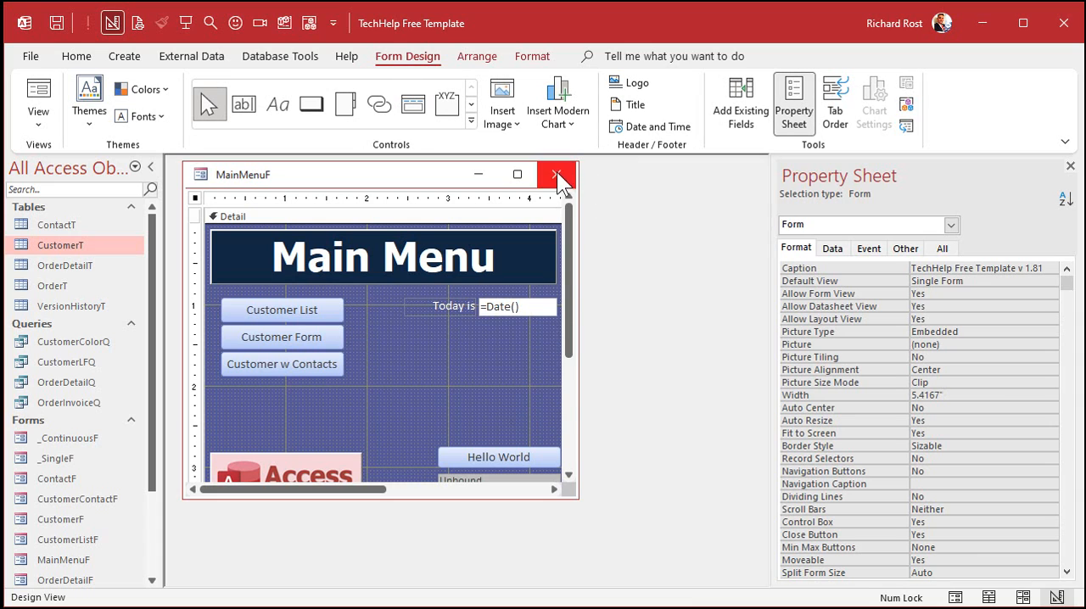
pyautogui.click(557, 174)
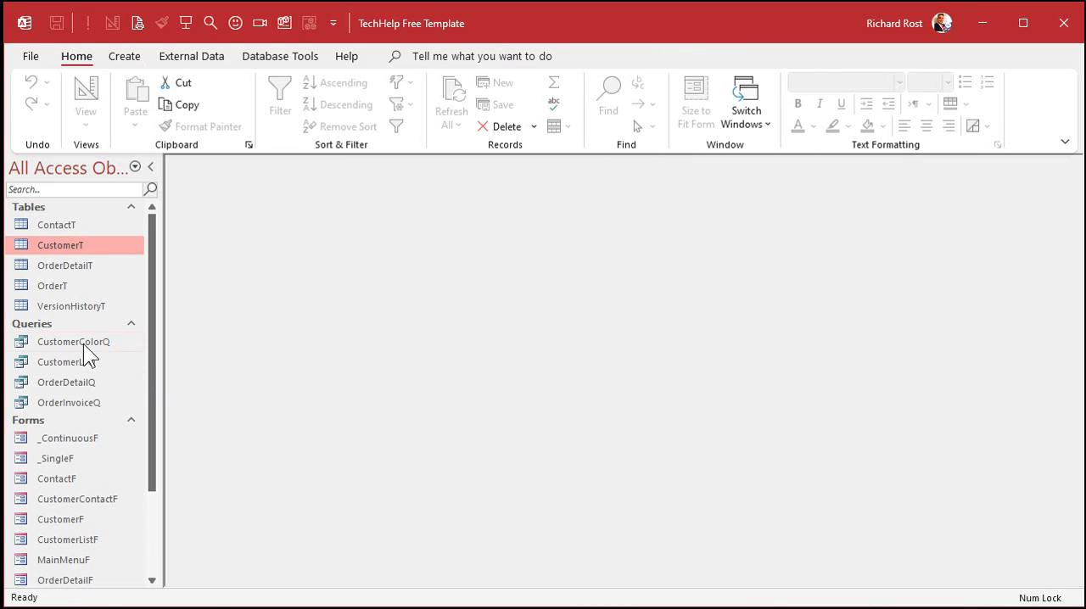
# In CustomerColorQ, define FamSize as CStr([FamilySize]) with Format [Magenta]@
pyautogui.doubleClick(73, 341)
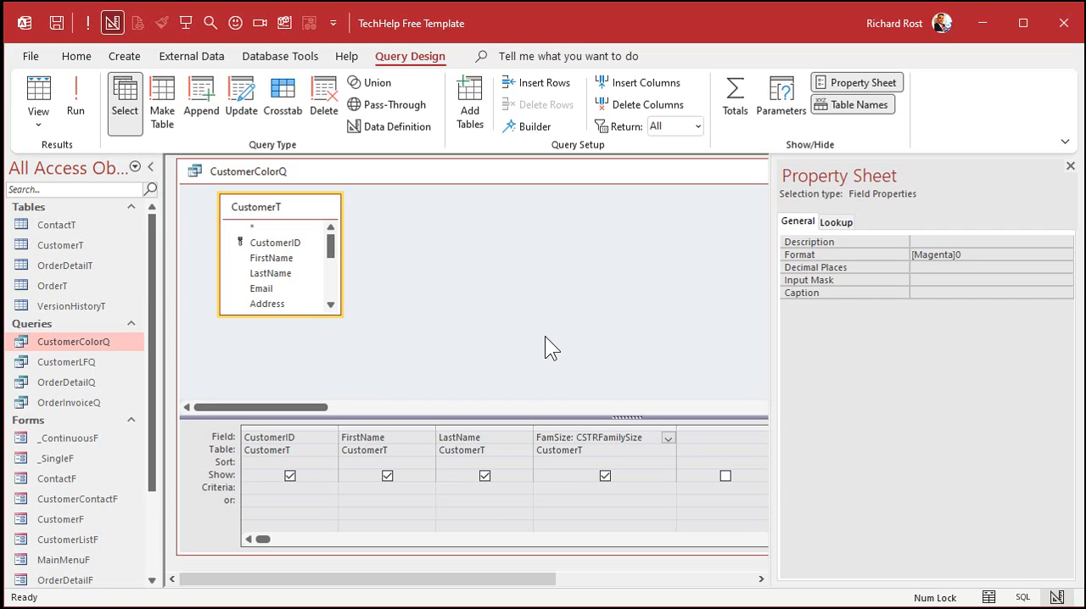
pyautogui.doubleClick(622, 437)
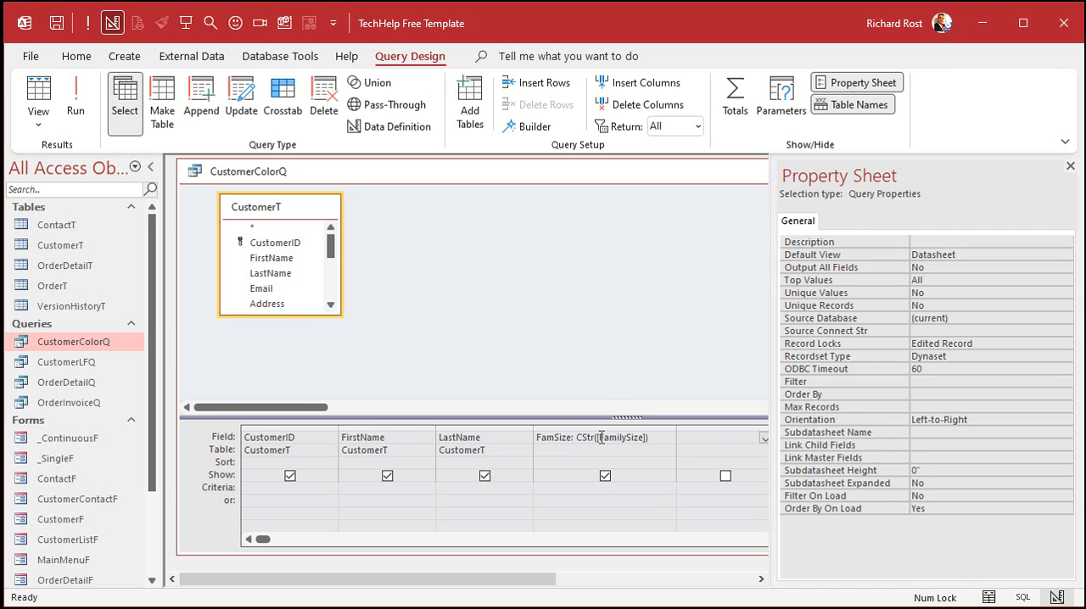
pyautogui.press('shift+f2')
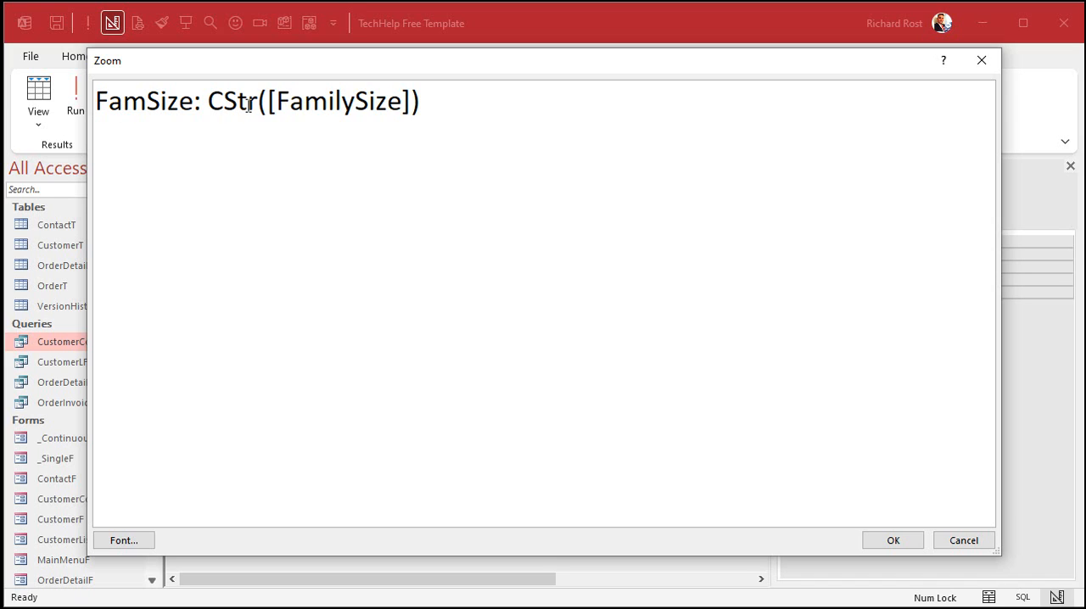
pyautogui.click(893, 540)
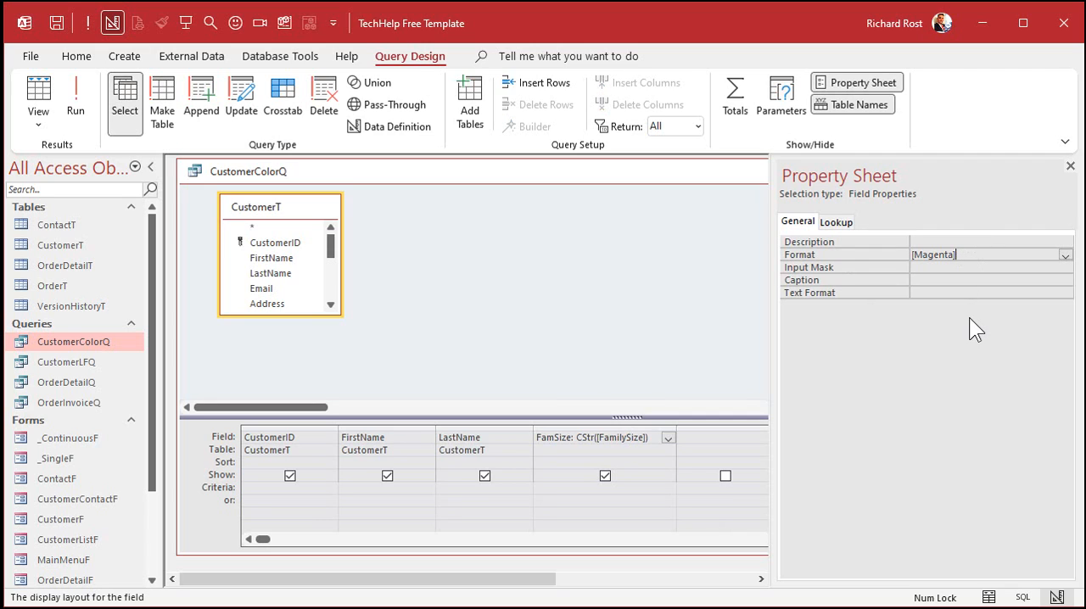
pyautogui.write('@')
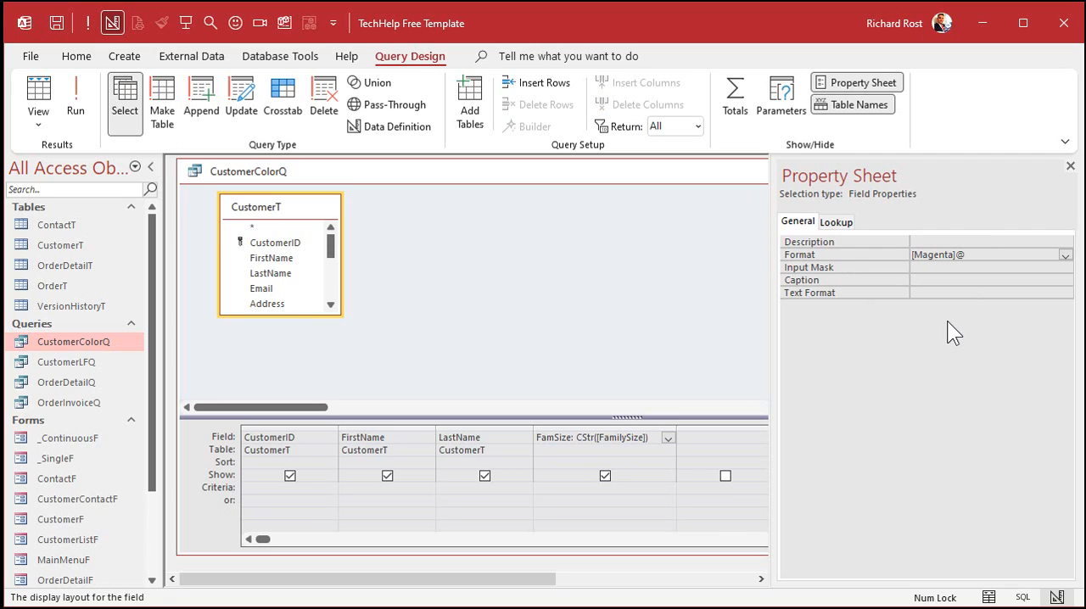
# Run CustomerColorQ to check the red, blue and magenta columns, then close it
pyautogui.click(75, 96)
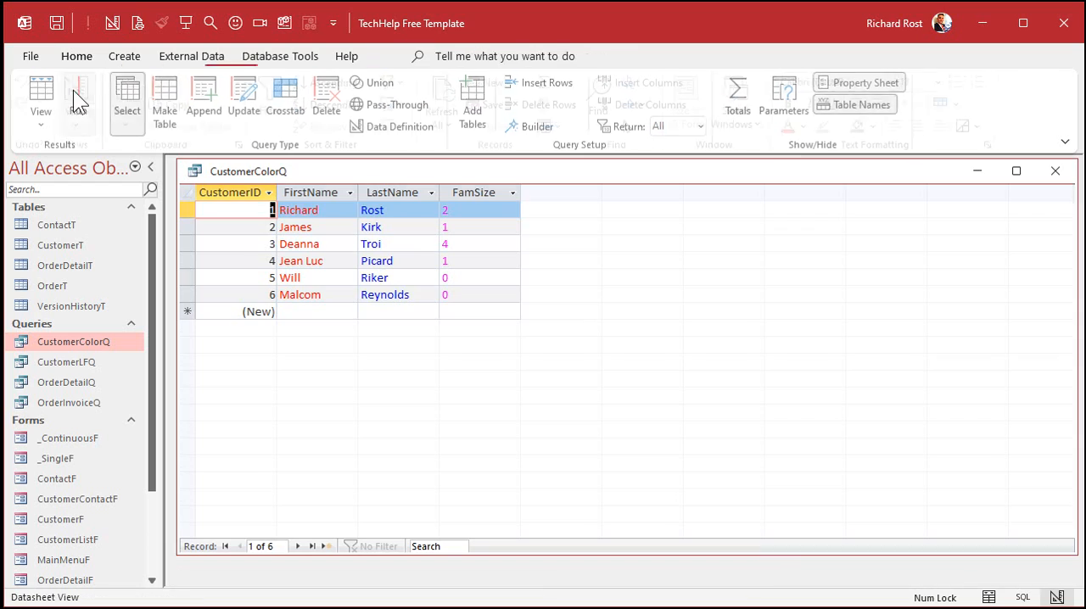
pyautogui.click(76, 56)
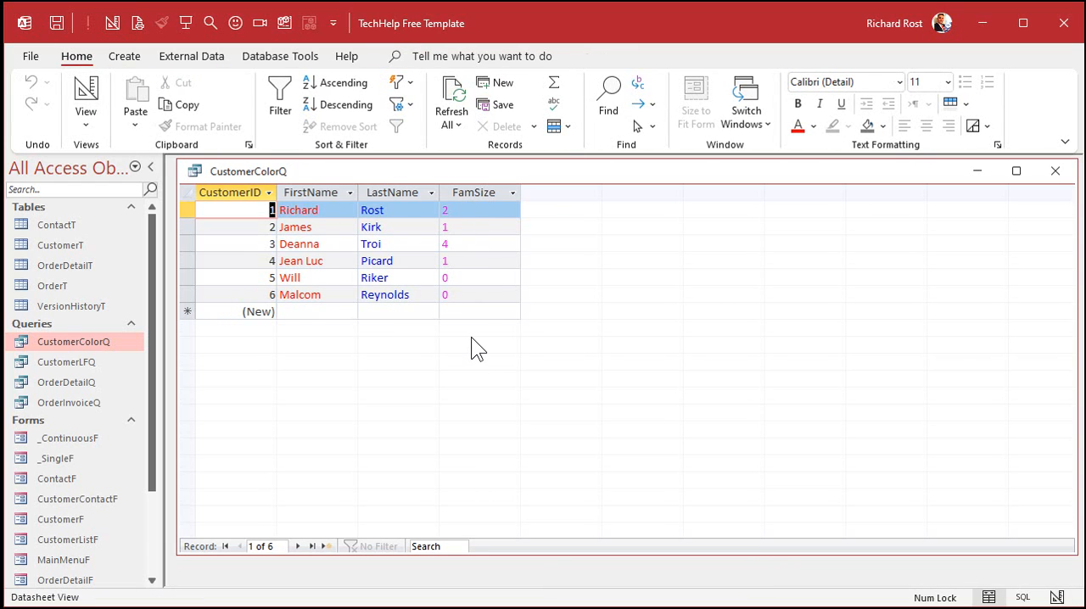
pyautogui.moveTo(1015, 171)
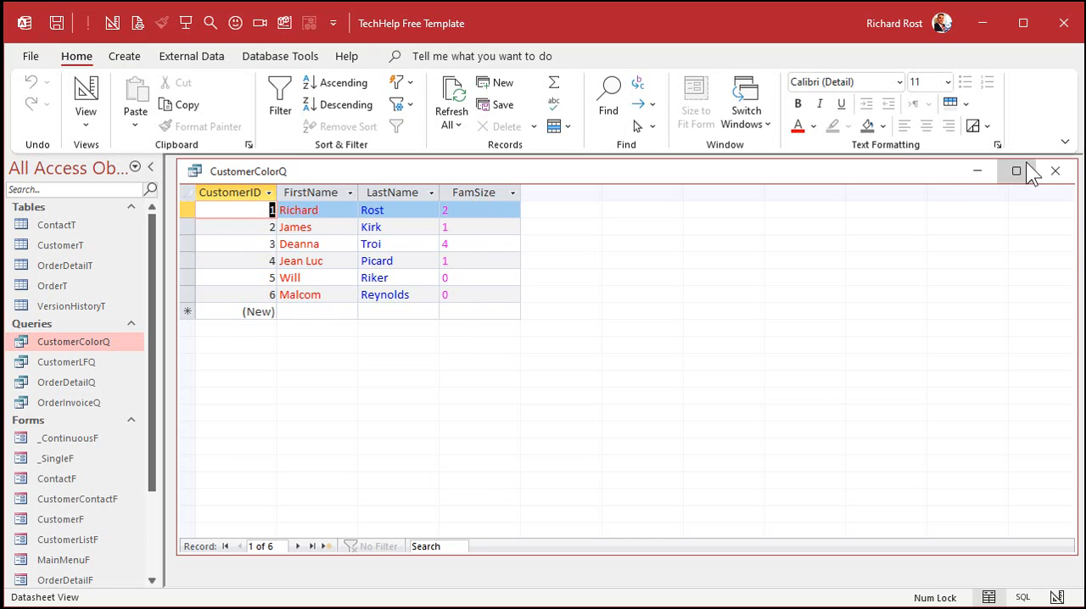
pyautogui.click(1055, 170)
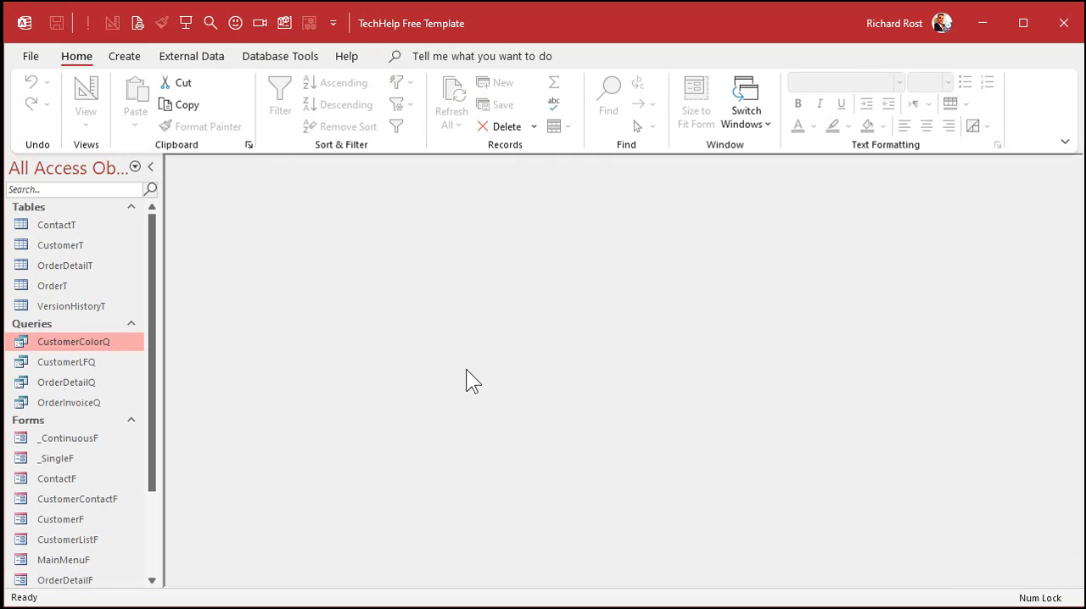
# In MainMenuF Design View, add a list box from CustomerColorQ with all fields and default column widths
pyautogui.rightClick(473, 379)
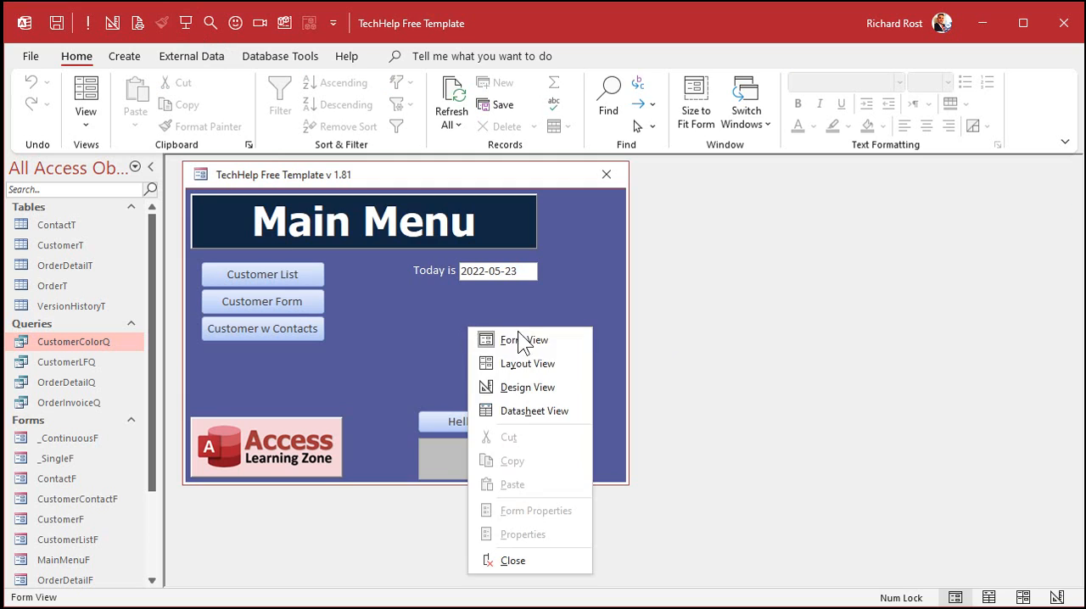
pyautogui.click(529, 387)
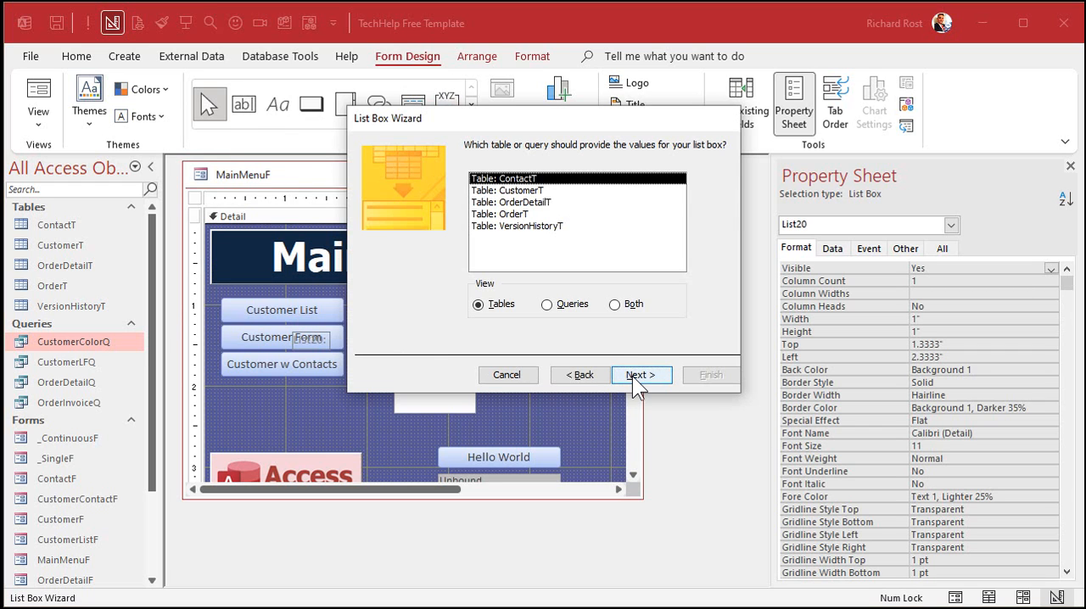
pyautogui.click(546, 304)
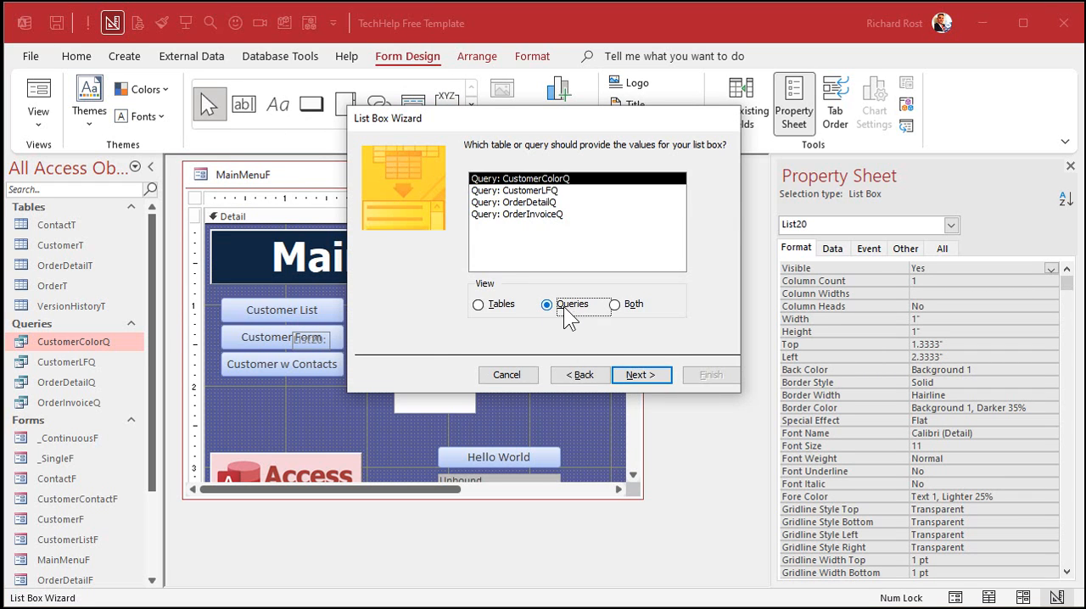
pyautogui.click(641, 375)
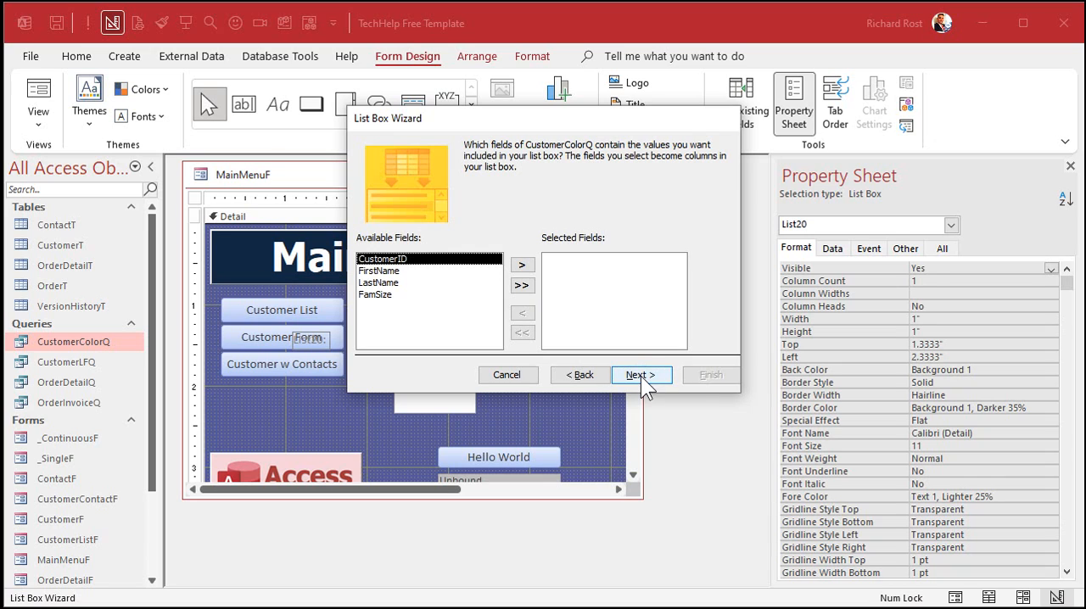
pyautogui.click(641, 375)
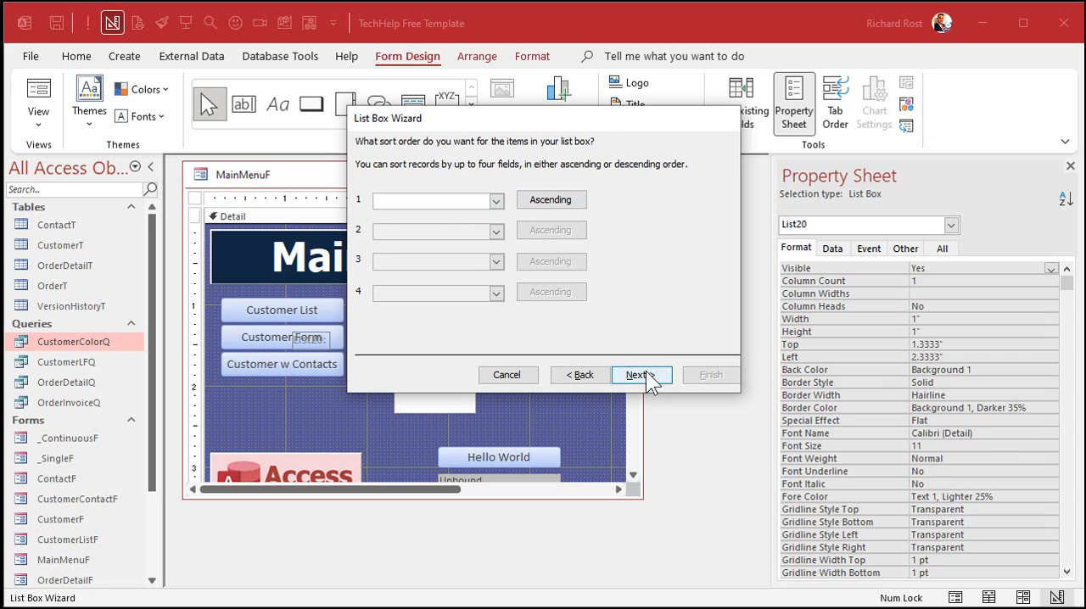
pyautogui.click(641, 374)
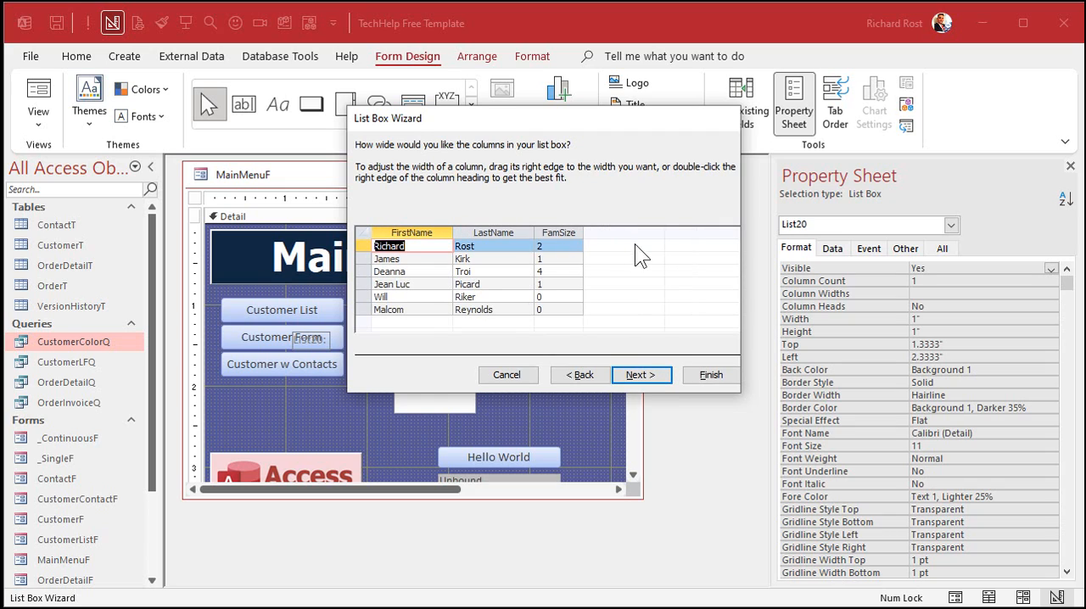
pyautogui.click(641, 375)
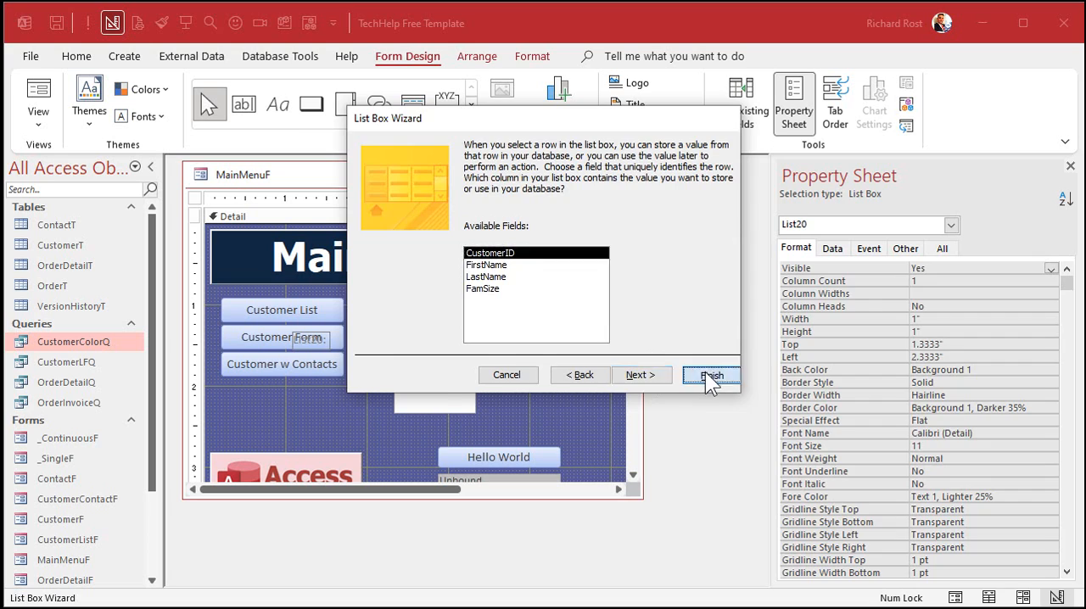
pyautogui.click(711, 375)
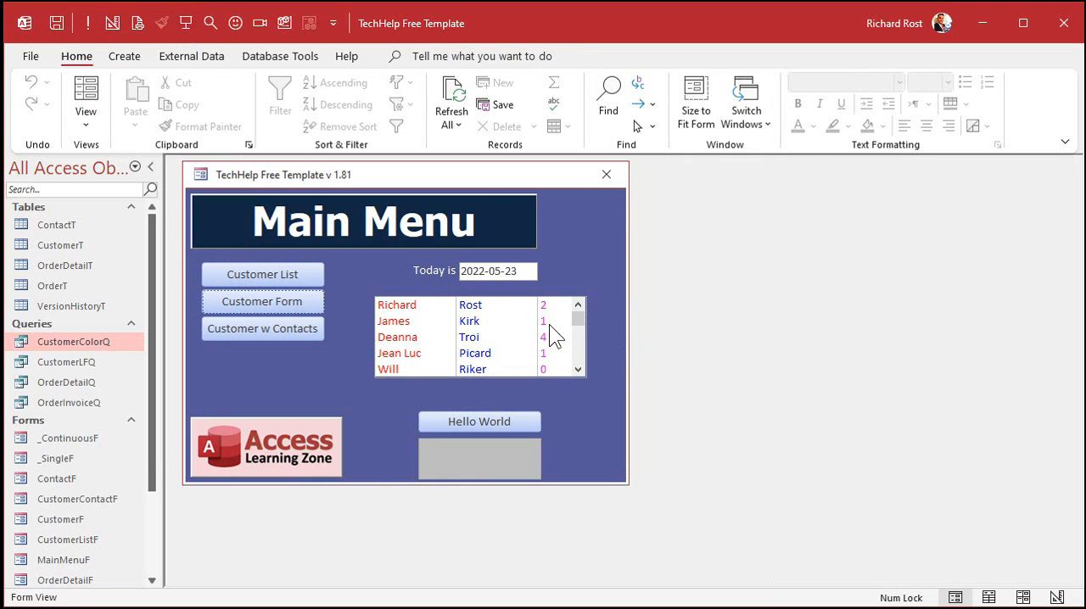
pyautogui.moveTo(570, 431)
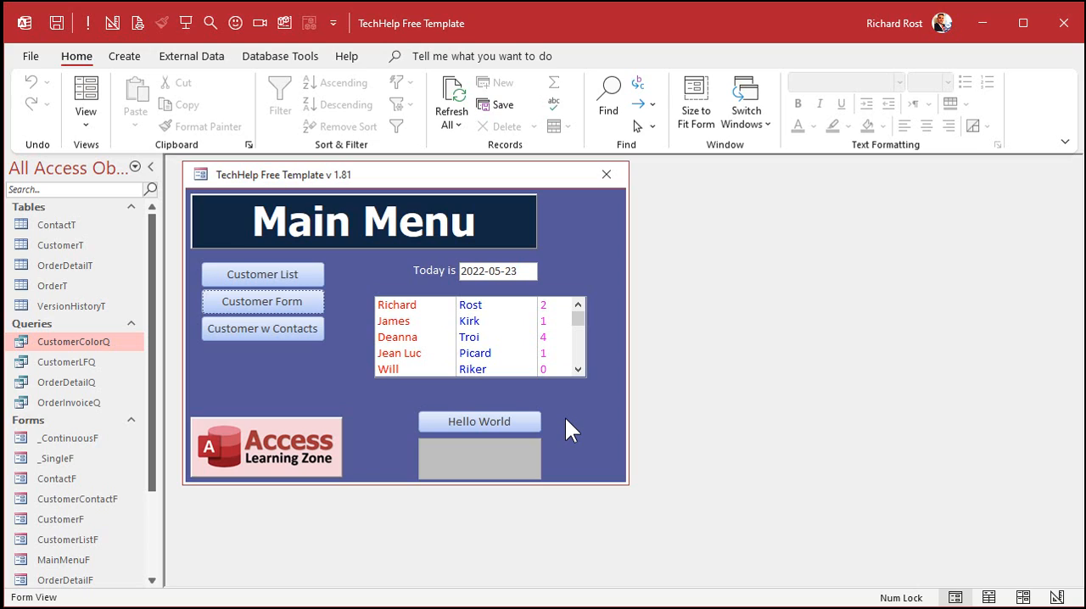
pyautogui.moveTo(584, 371)
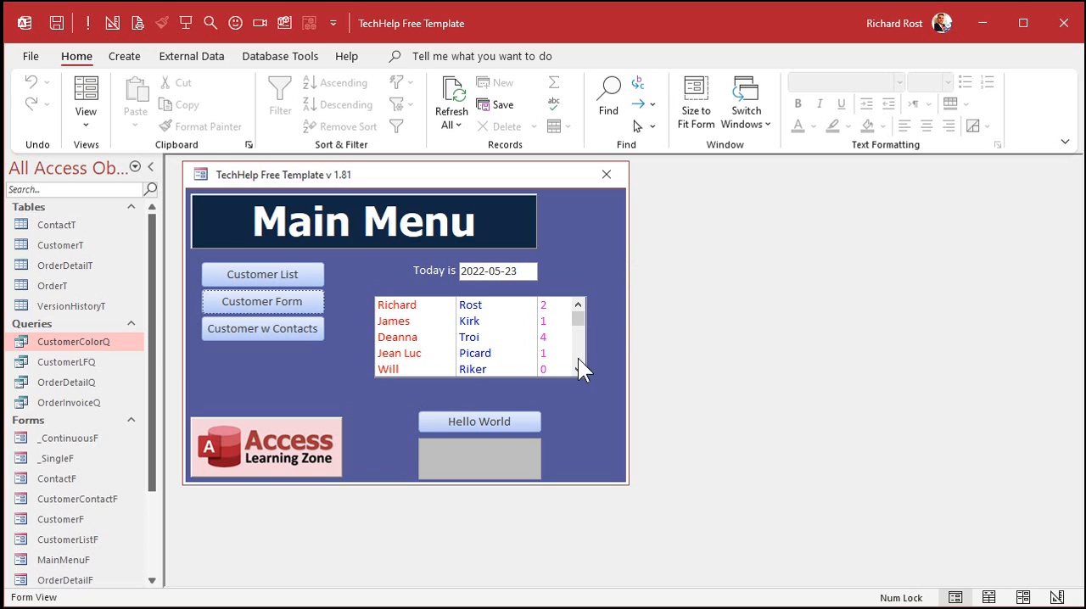
pyautogui.moveTo(546, 386)
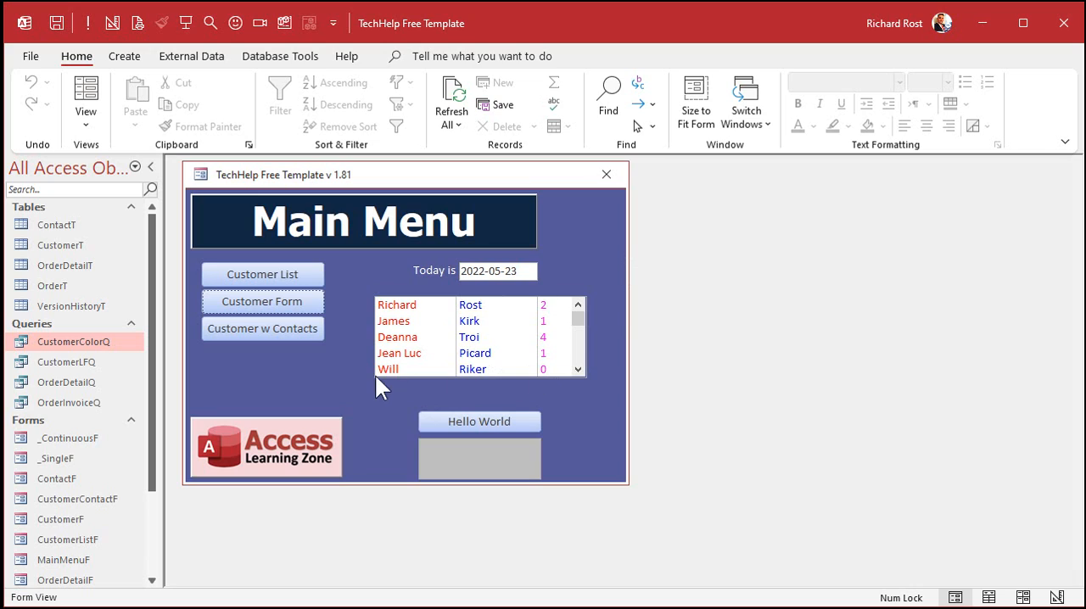
pyautogui.moveTo(503, 365)
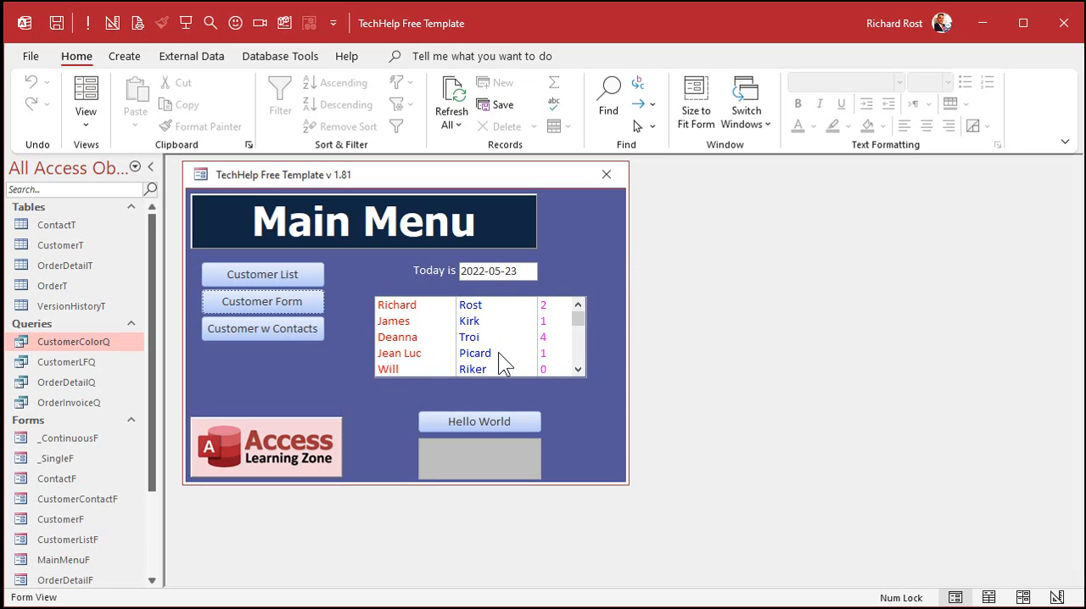
pyautogui.moveTo(558, 352)
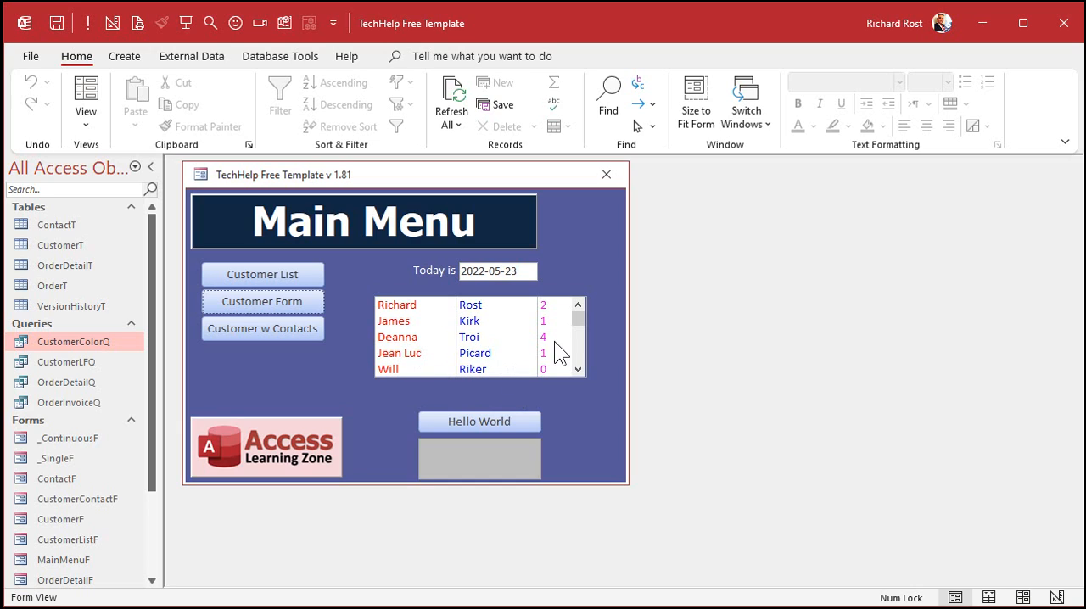
pyautogui.moveTo(581, 397)
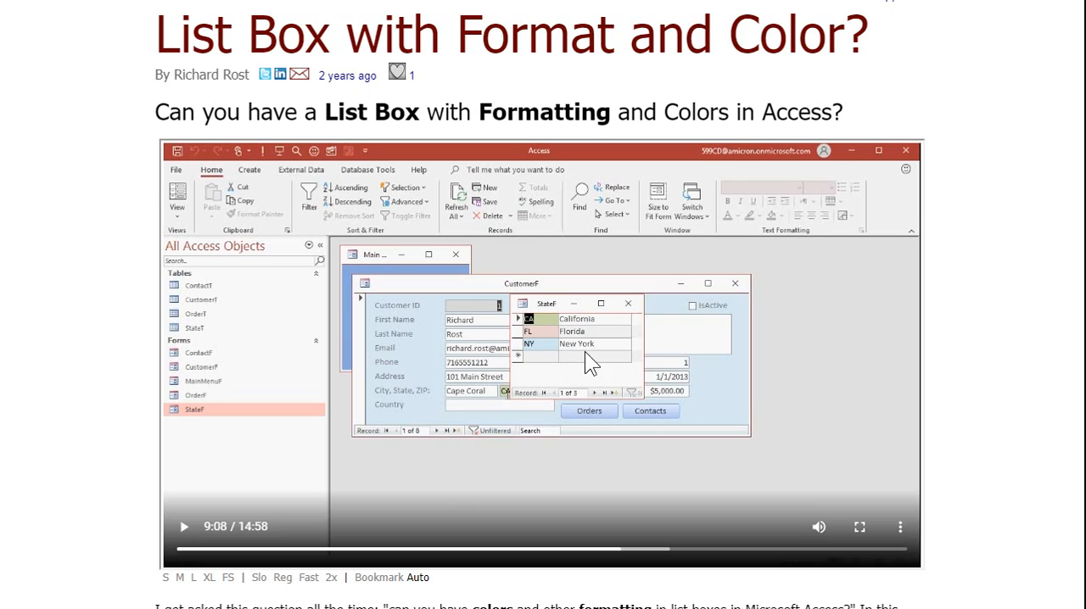
pyautogui.moveTo(609, 365)
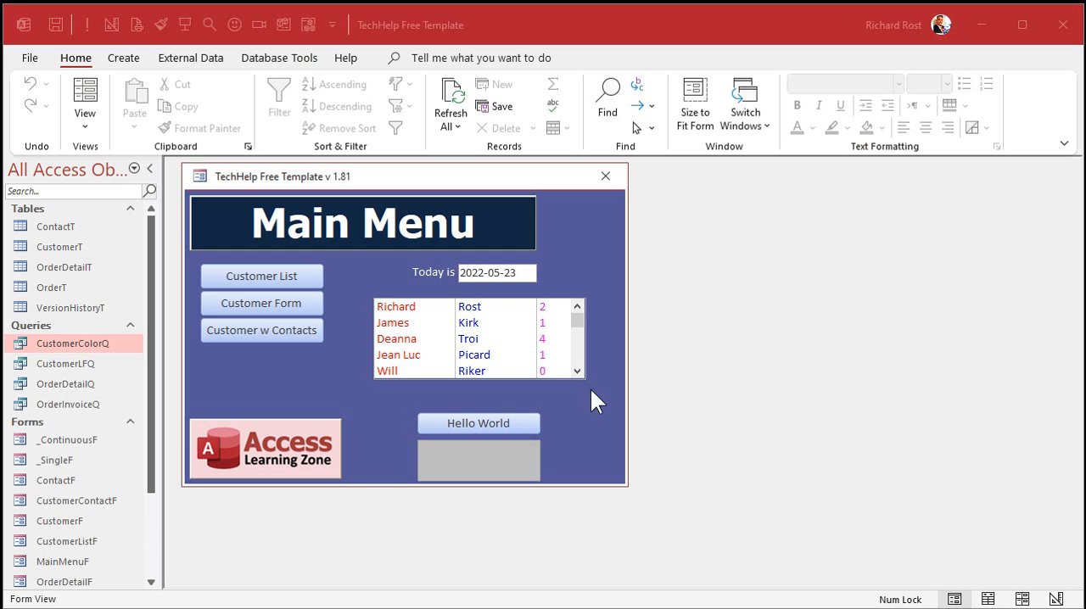
pyautogui.moveTo(604, 403)
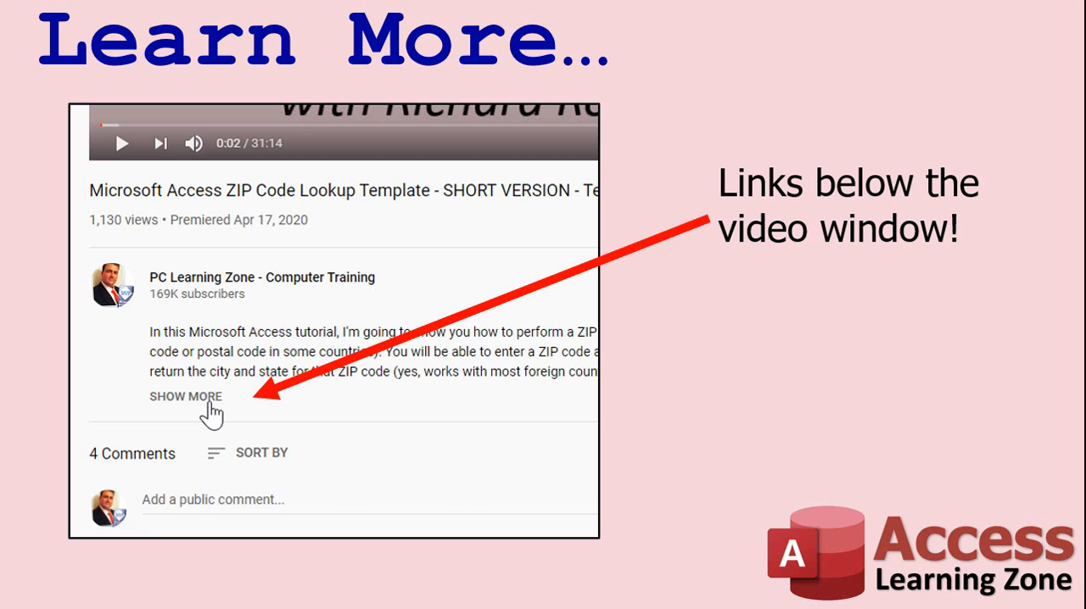
pyautogui.click(186, 397)
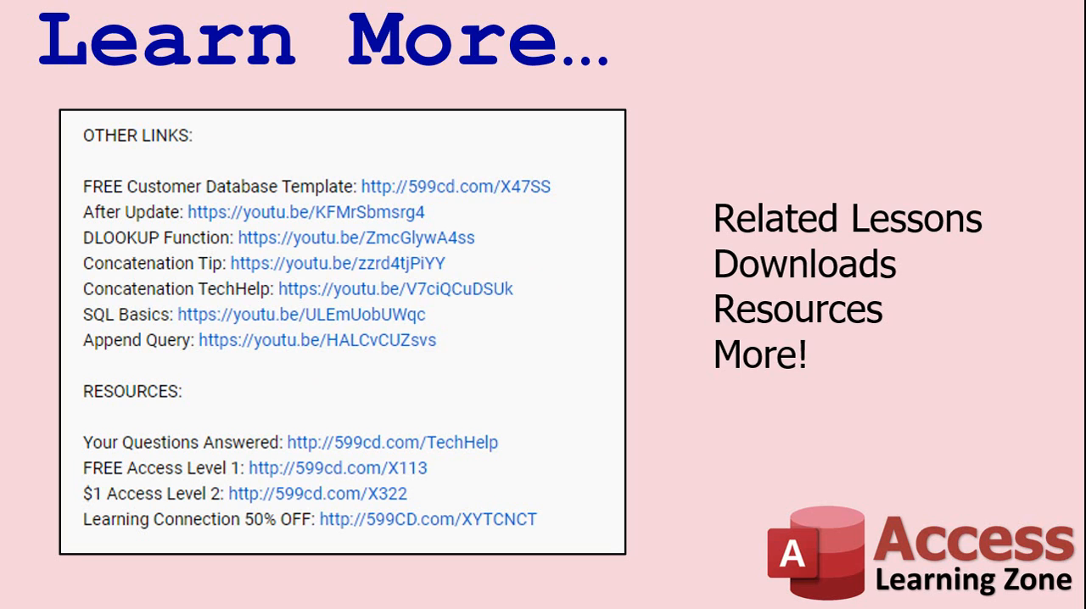